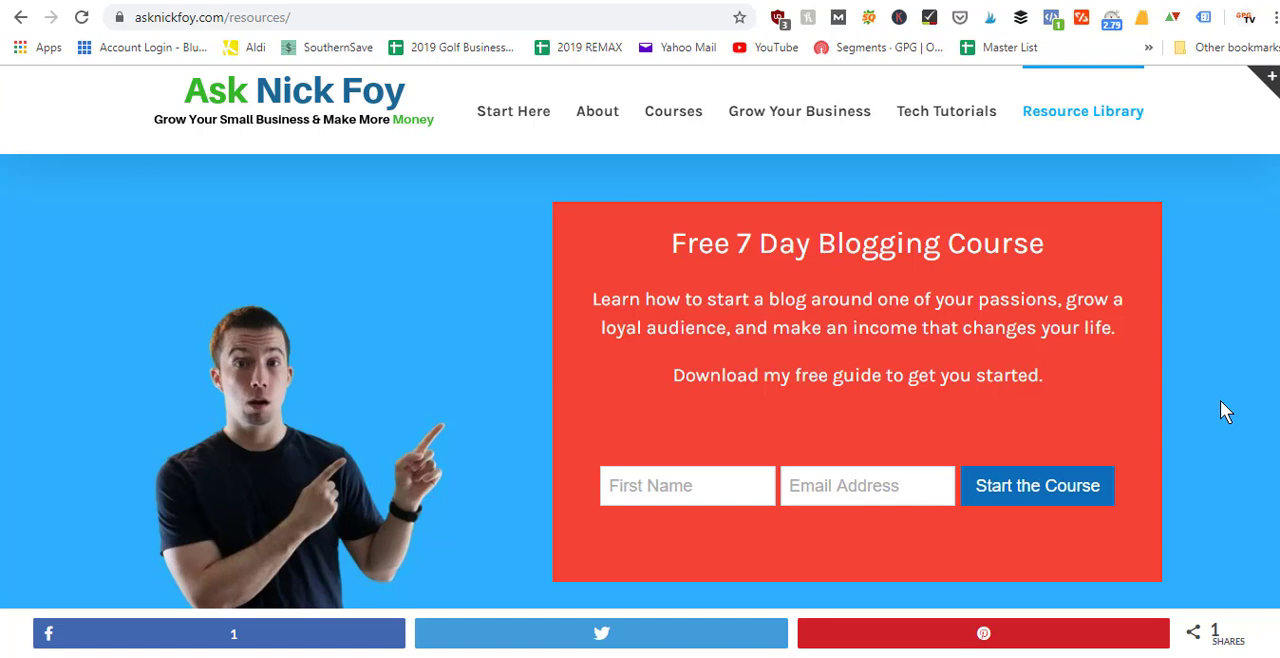
{"action": "mouse_move", "coordinate": [510, 332]}
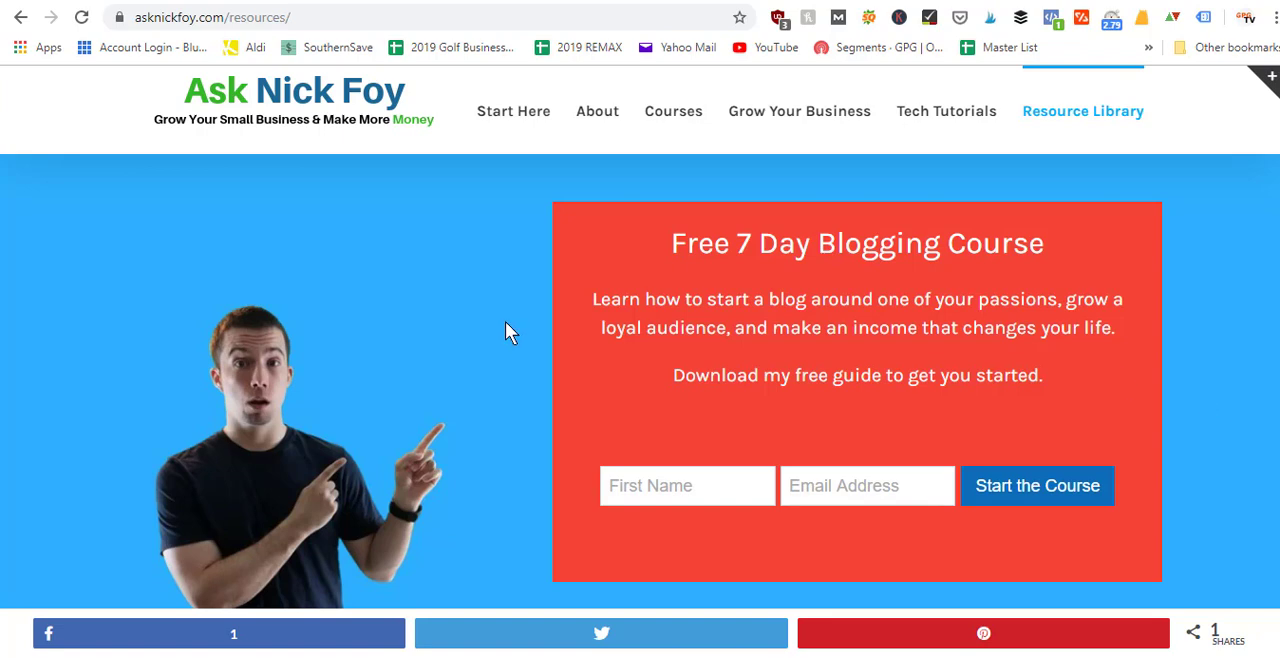
{"action": "mouse_move", "coordinate": [392, 304]}
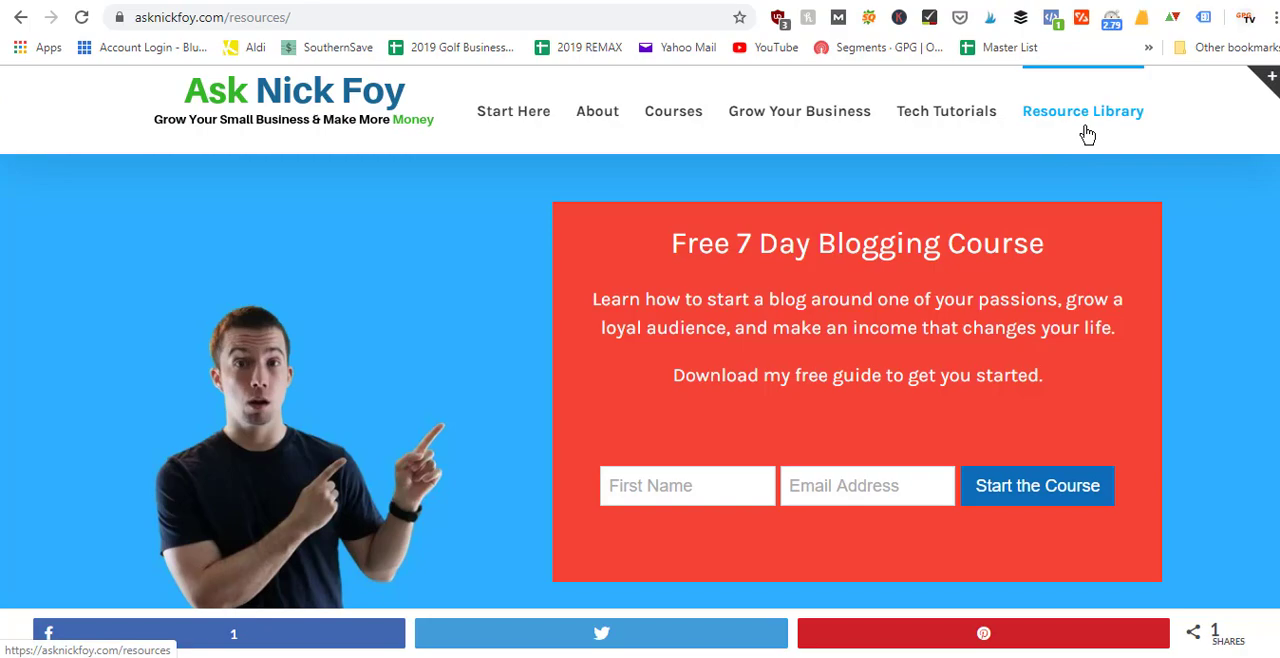
{"action": "mouse_move", "coordinate": [1276, 100]}
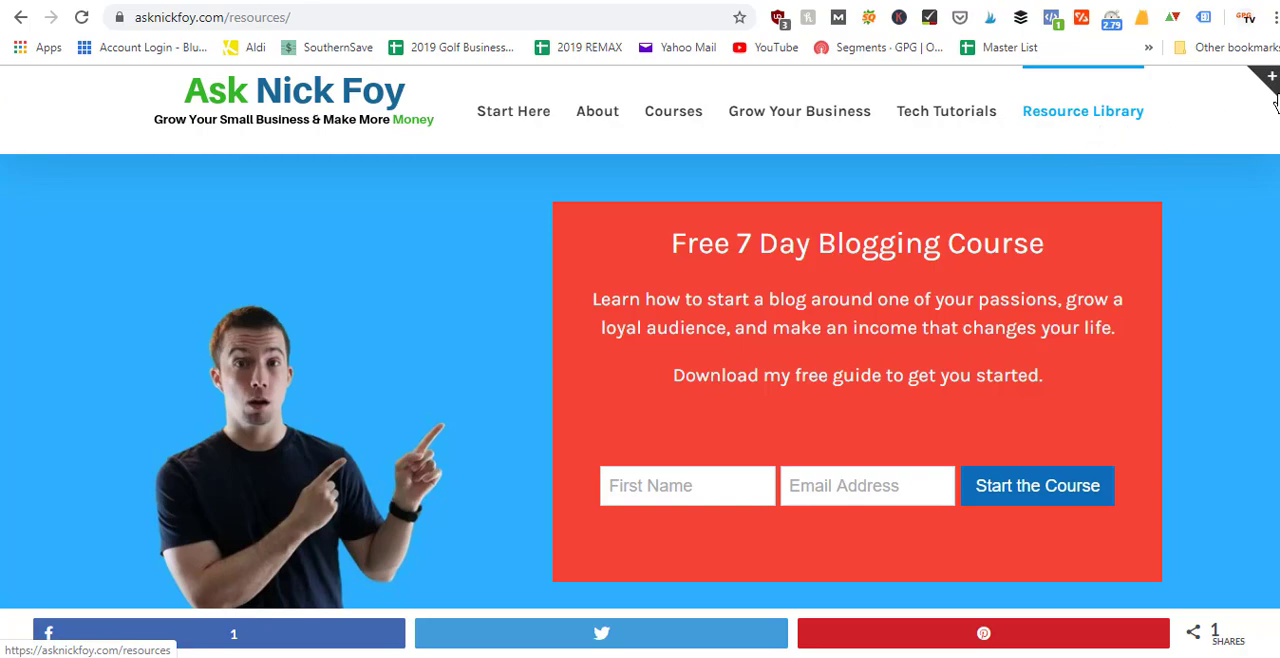
Step: Follow the Namecheap link under Hosting & Domain to reach Namecheap's domain search homepage
{"action": "scroll", "scroll_direction": "down", "scroll_amount": 3}
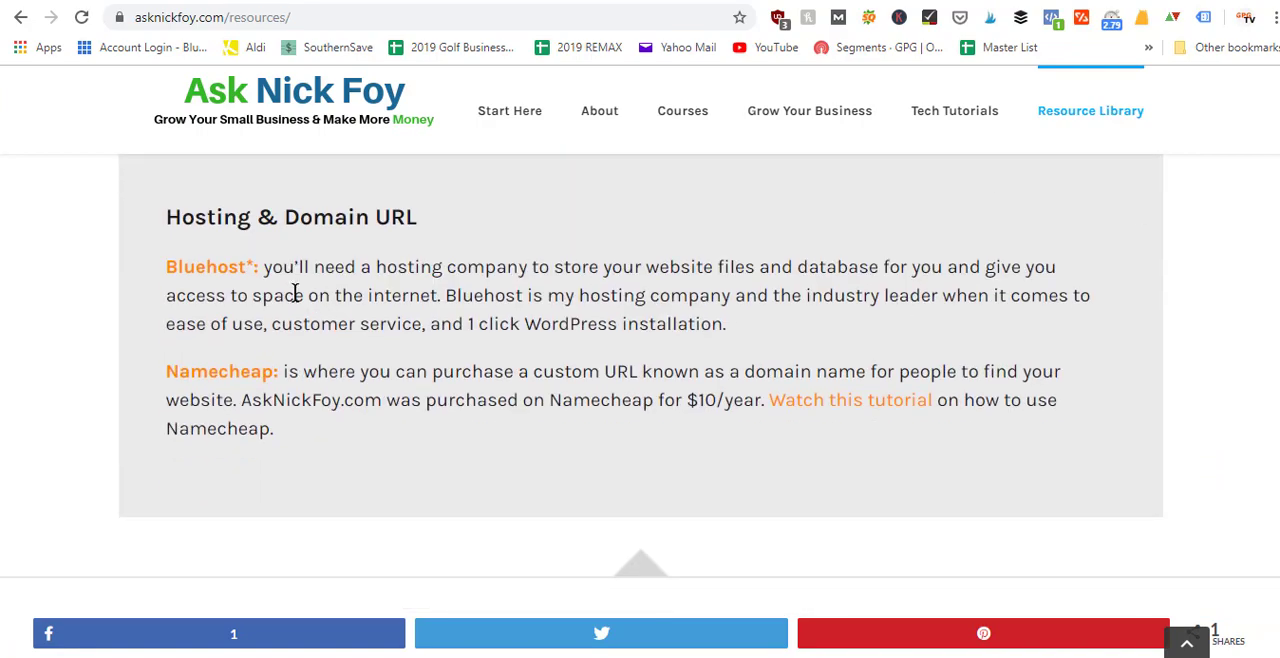
{"action": "mouse_move", "coordinate": [204, 384]}
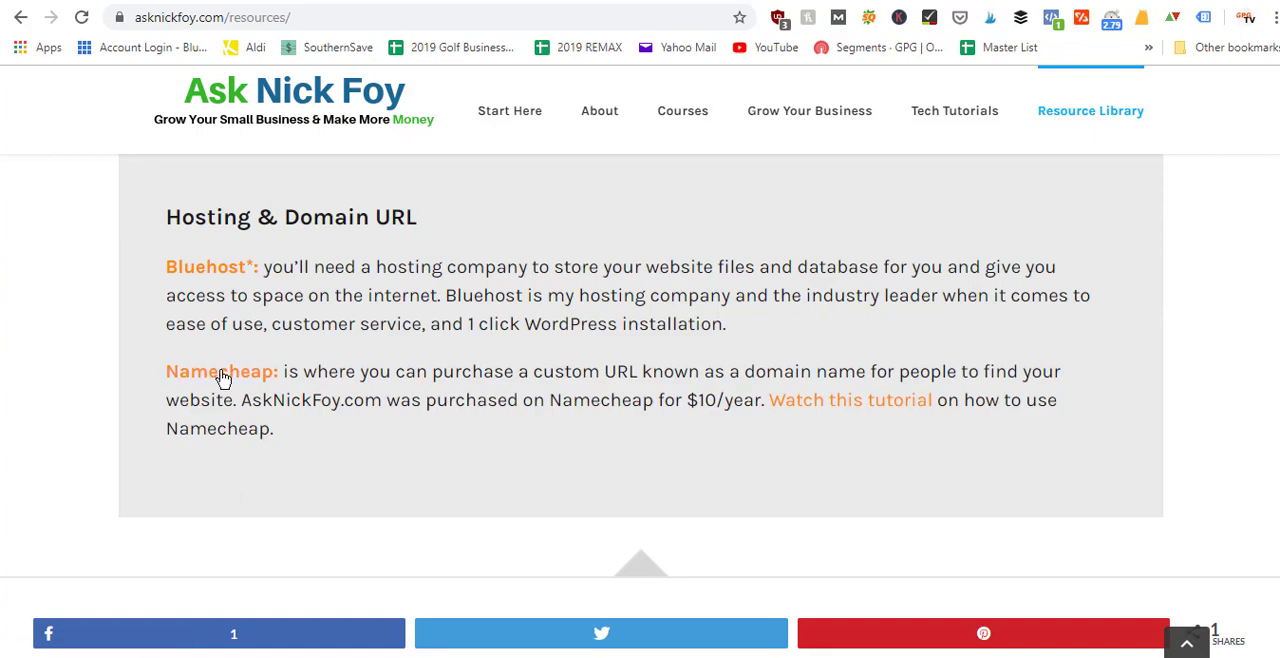
{"action": "left_click", "coordinate": [220, 370]}
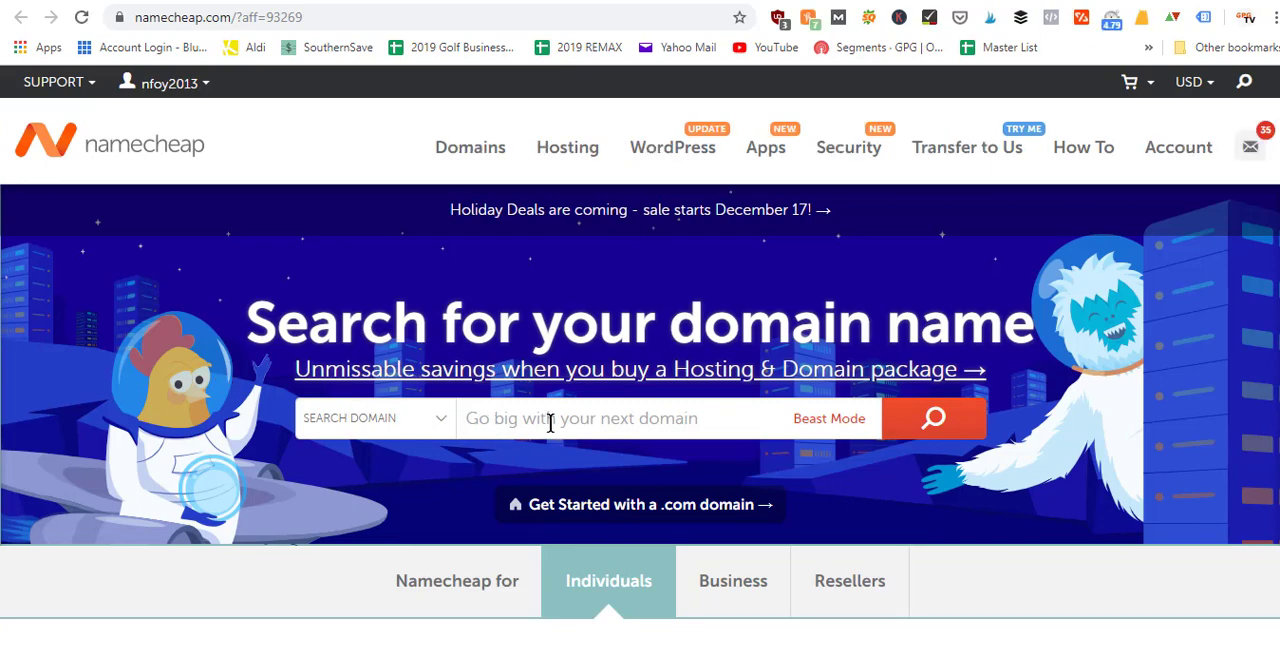
Step: Search Namecheap for asknickfoy.com, confirming the domain is already registered
{"action": "type", "text": "asknickfoy.com"}
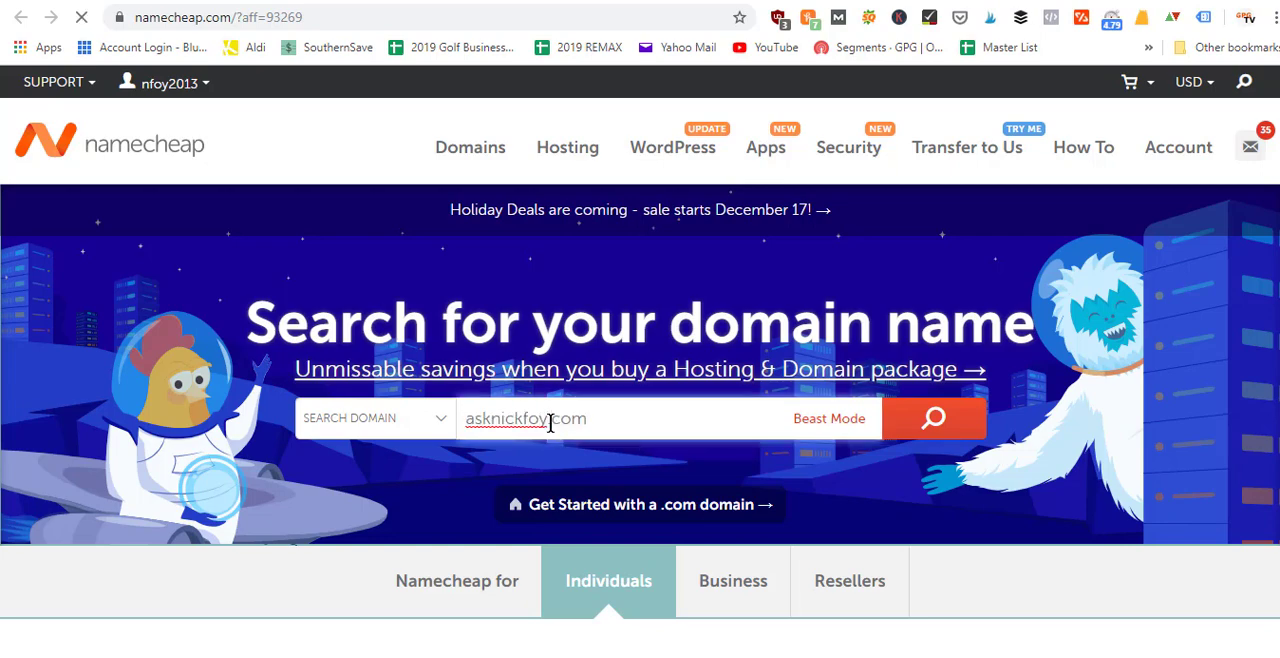
{"action": "left_click", "coordinate": [932, 418]}
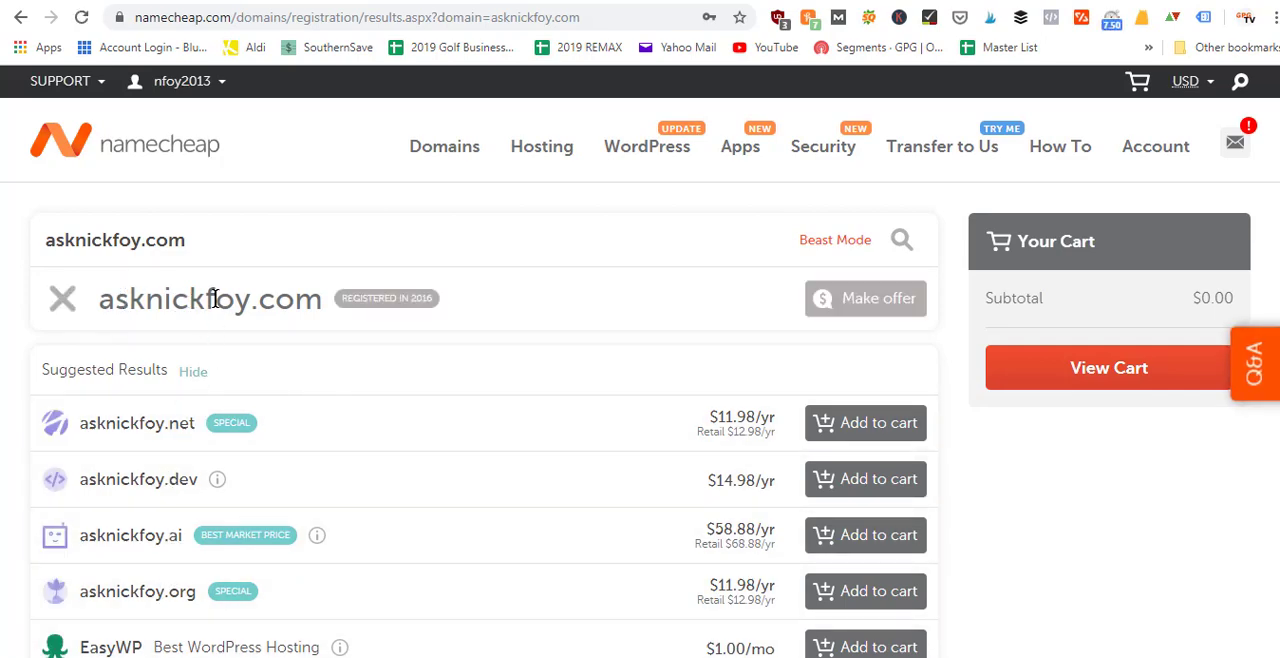
{"action": "mouse_move", "coordinate": [28, 22]}
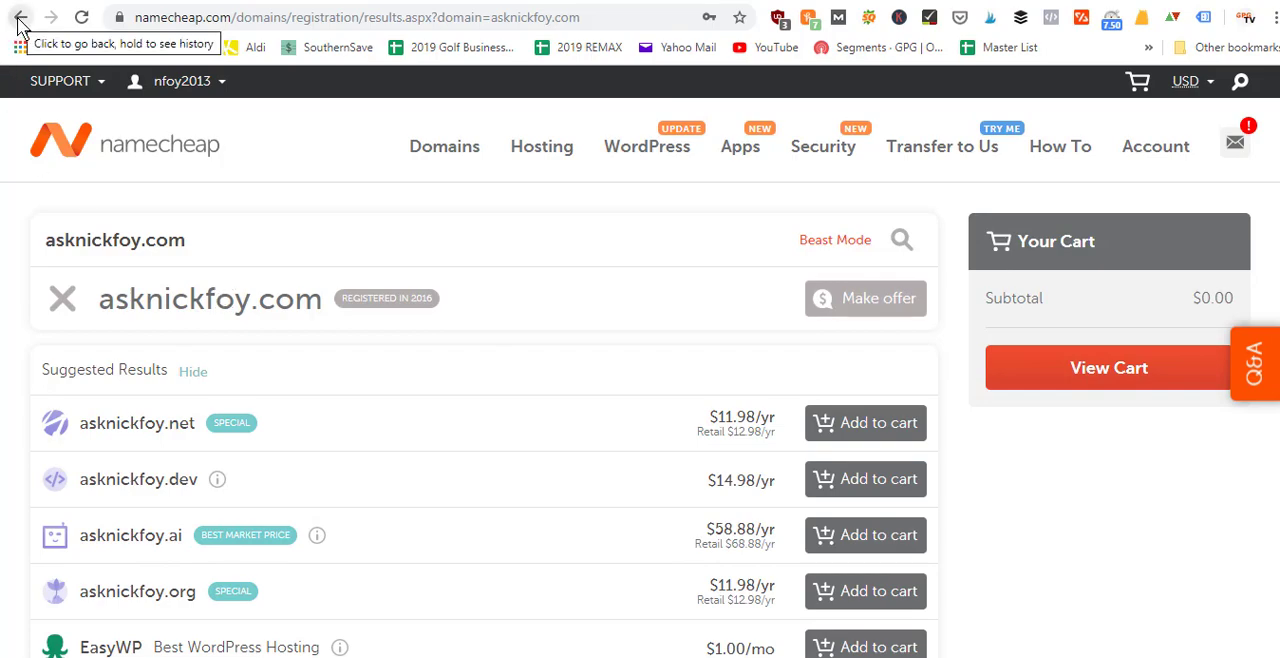
Step: Return to the search homepage and enter nickfoyrealestate.com as the next domain to check
{"action": "left_click", "coordinate": [24, 22]}
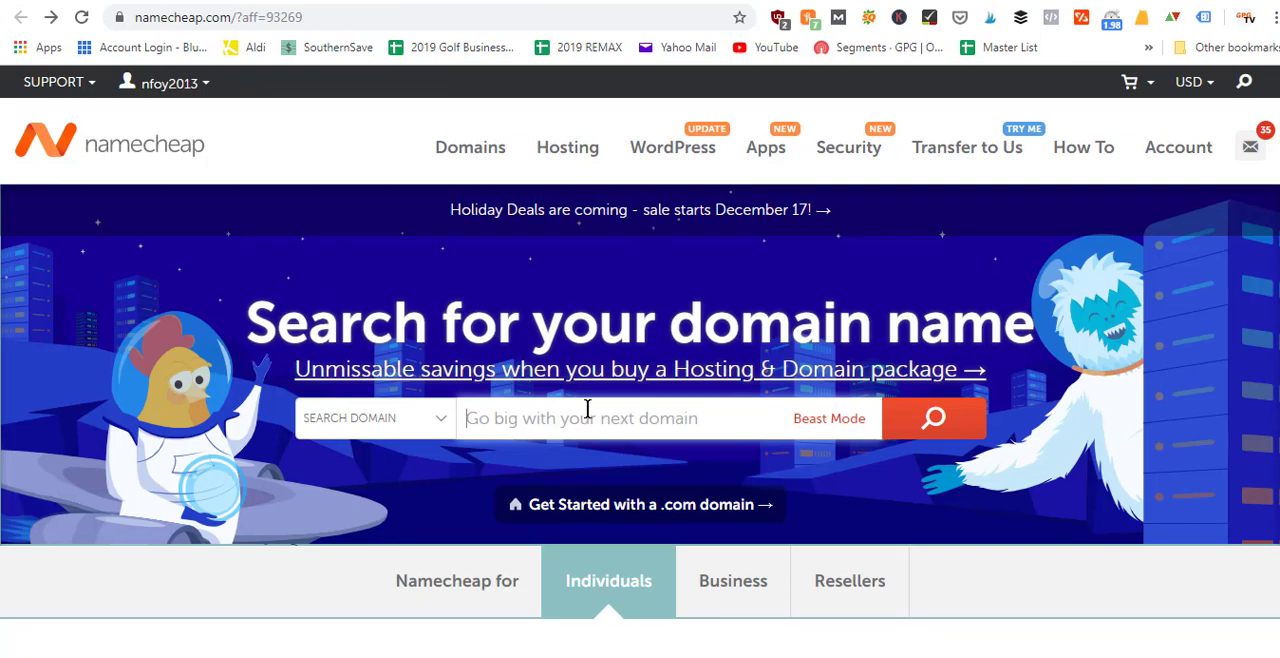
{"action": "type", "text": "nickfoyrealestate.com"}
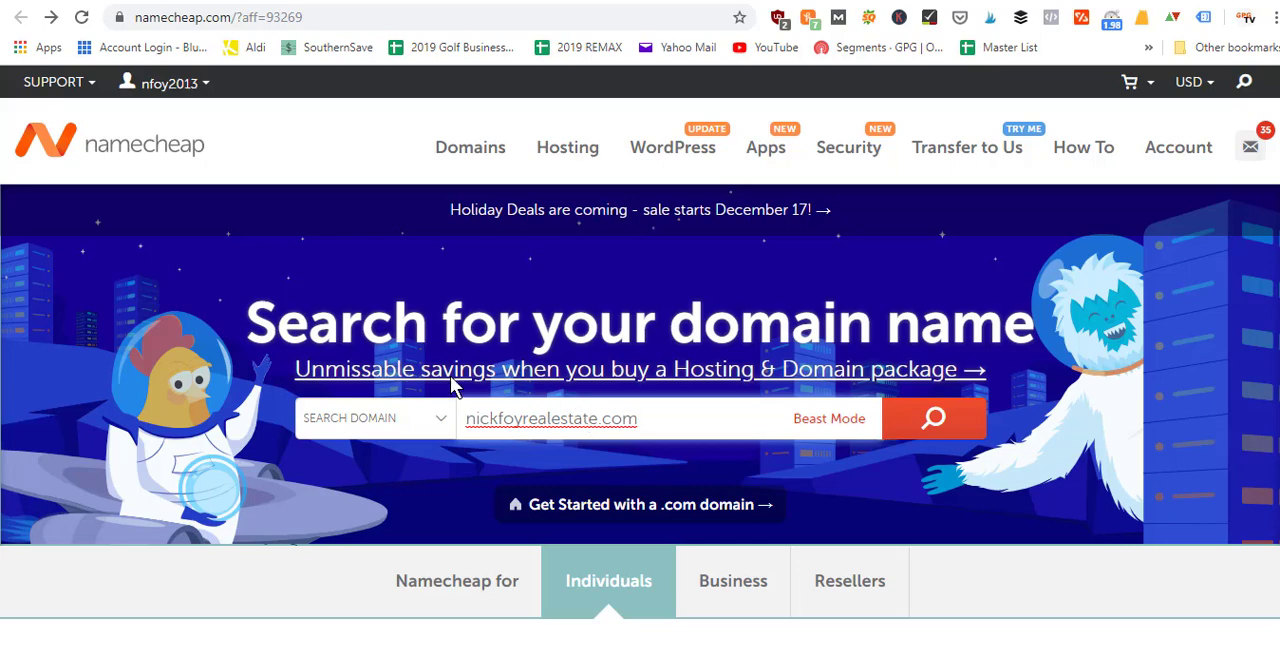
{"action": "mouse_move", "coordinate": [490, 8]}
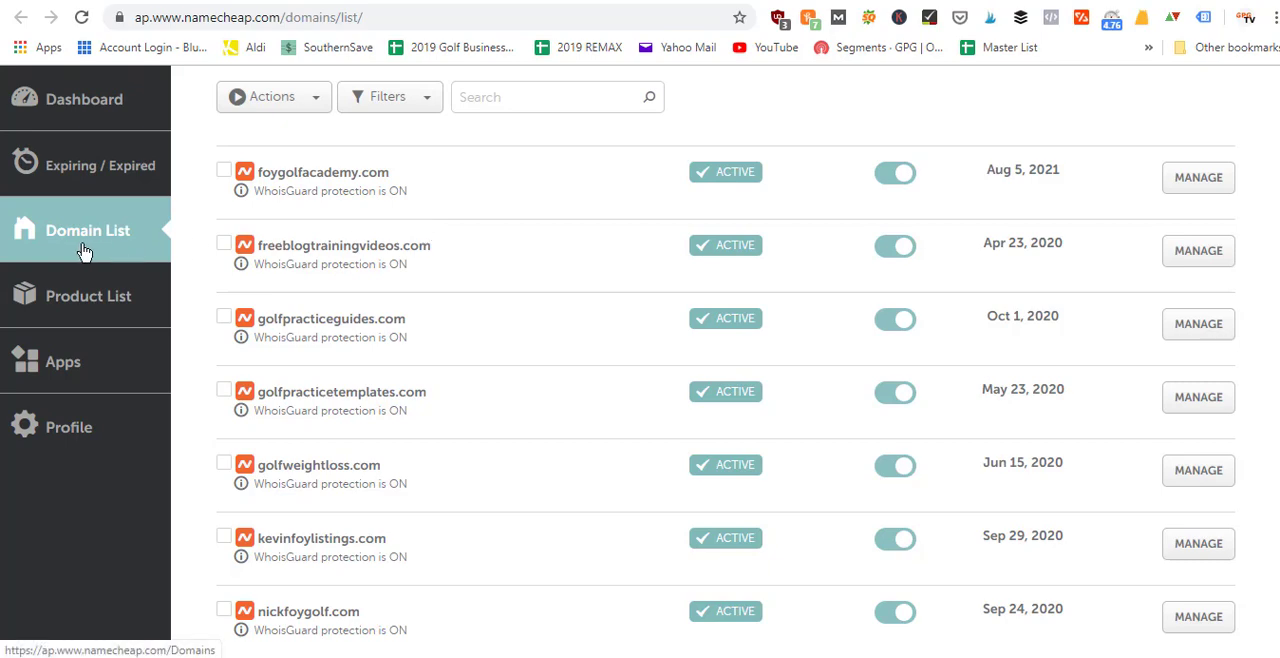
{"action": "mouse_move", "coordinate": [82, 232]}
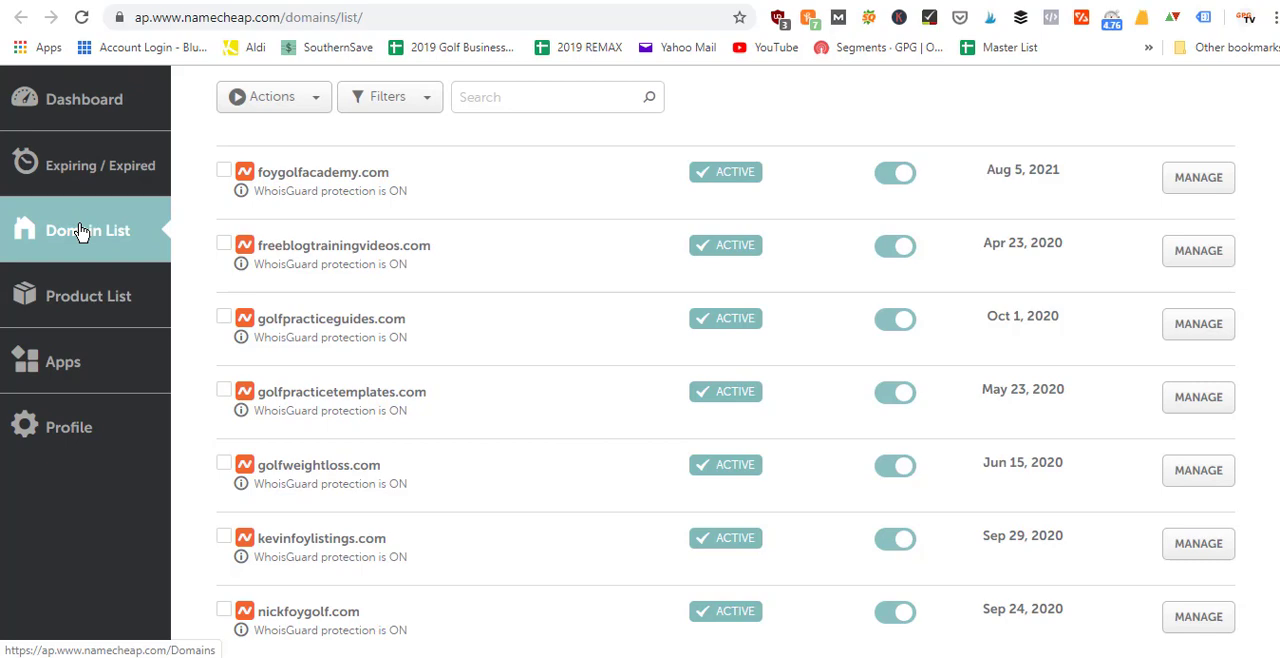
{"action": "mouse_move", "coordinate": [196, 242]}
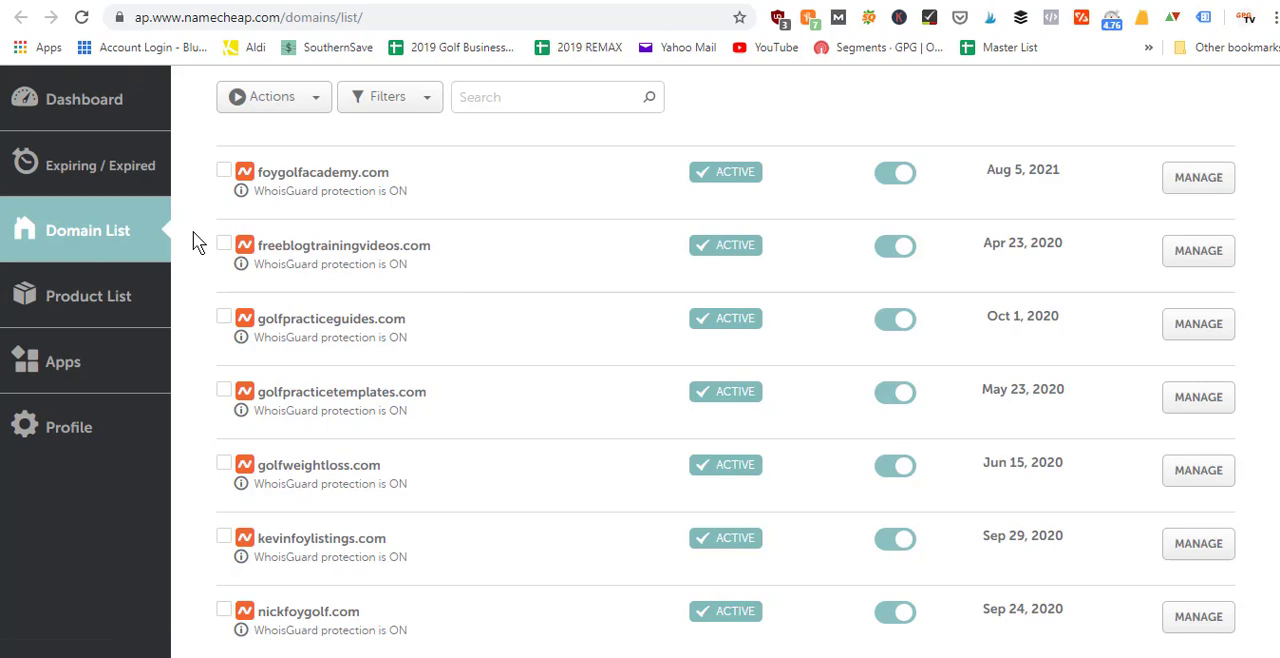
{"action": "mouse_move", "coordinate": [200, 264]}
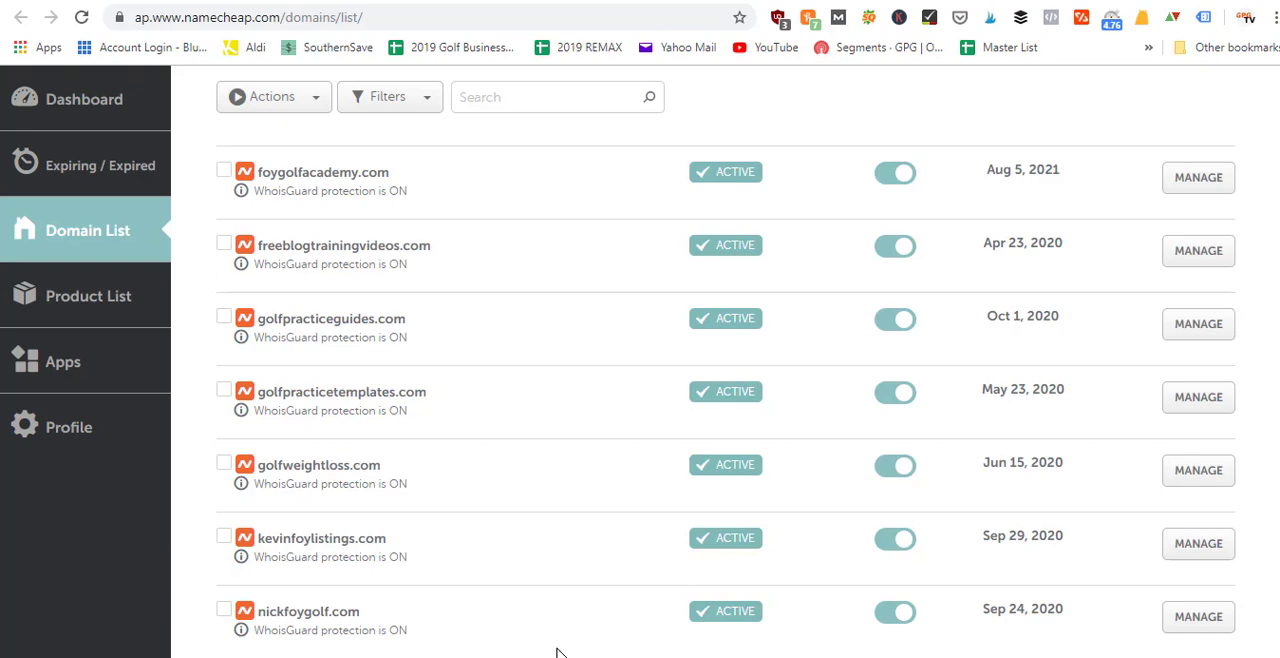
{"action": "mouse_move", "coordinate": [318, 404]}
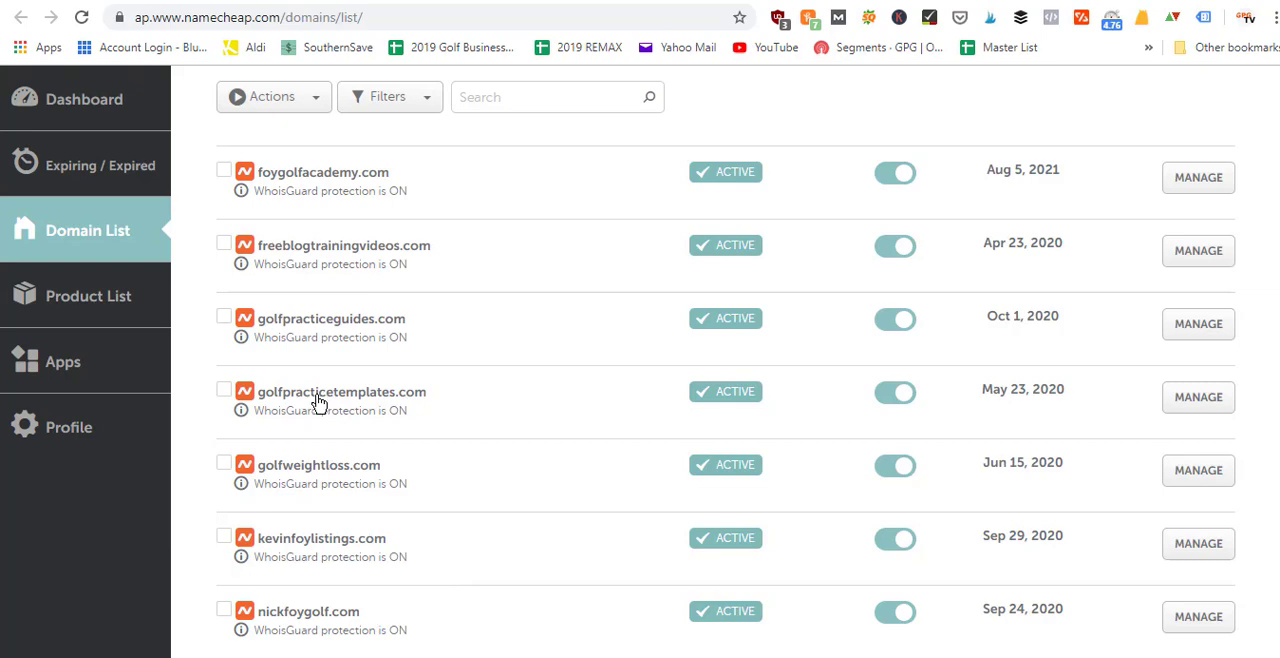
{"action": "mouse_move", "coordinate": [1066, 372]}
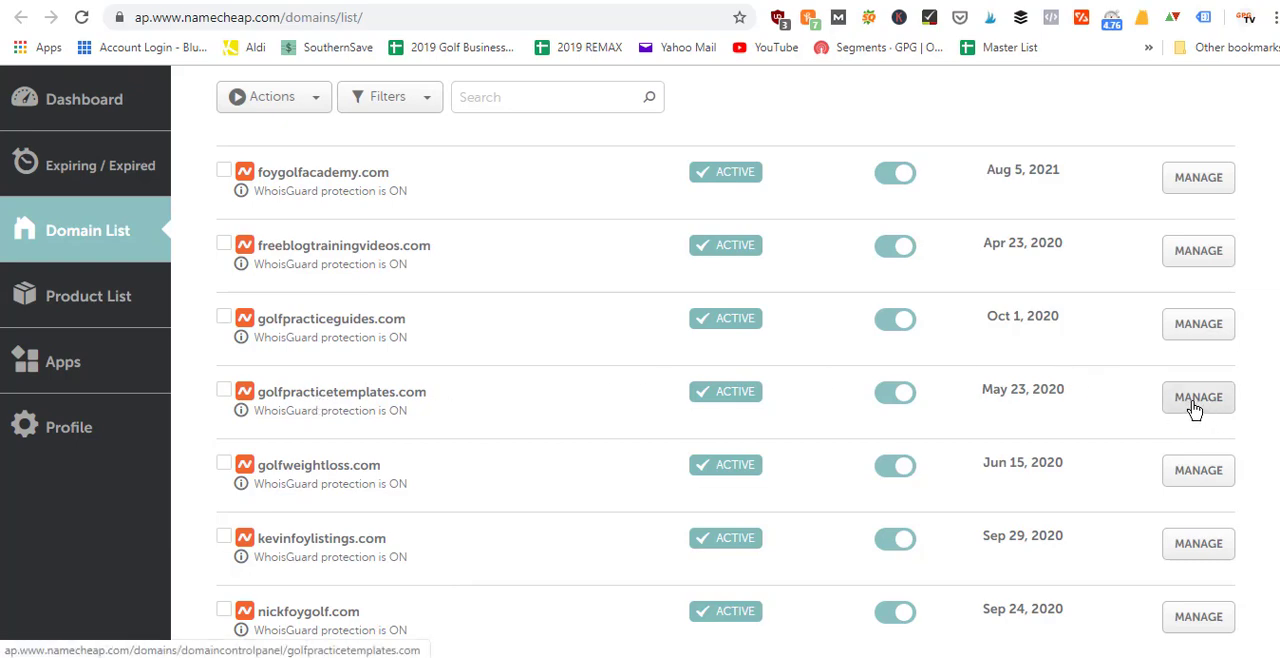
Step: Manage golfpracticetemplates.com and reveal its Nameservers row set to Namecheap BasicDNS
{"action": "left_click", "coordinate": [1196, 396]}
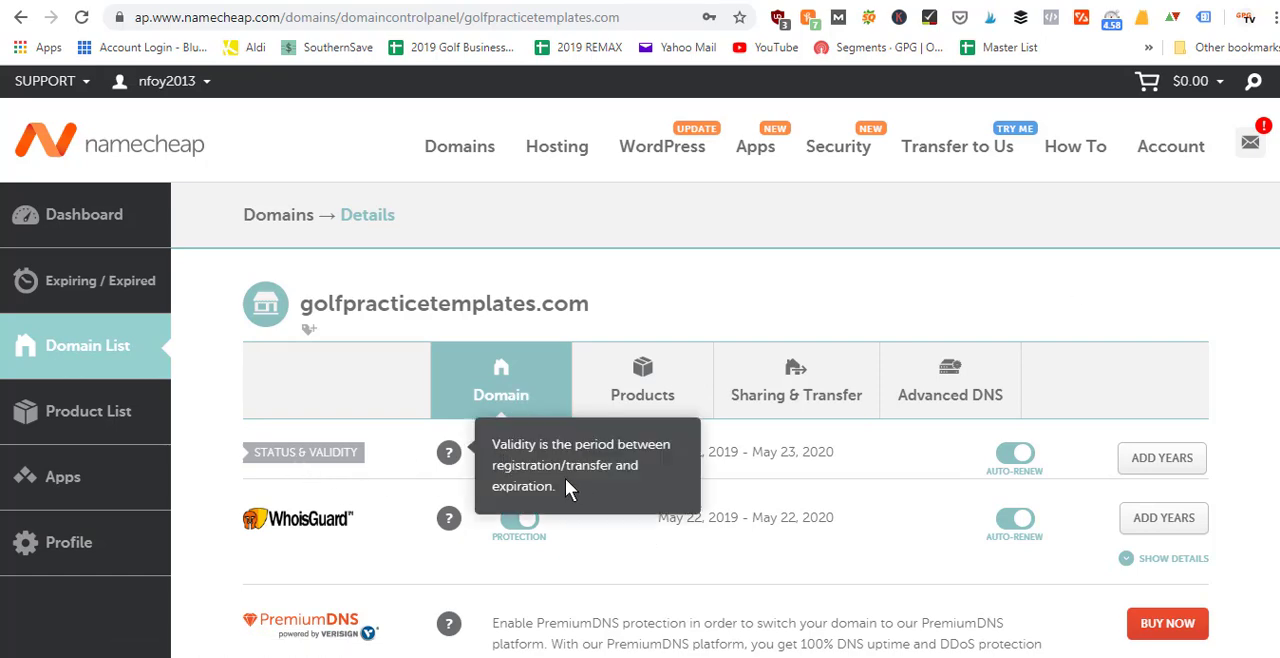
{"action": "mouse_move", "coordinate": [496, 518]}
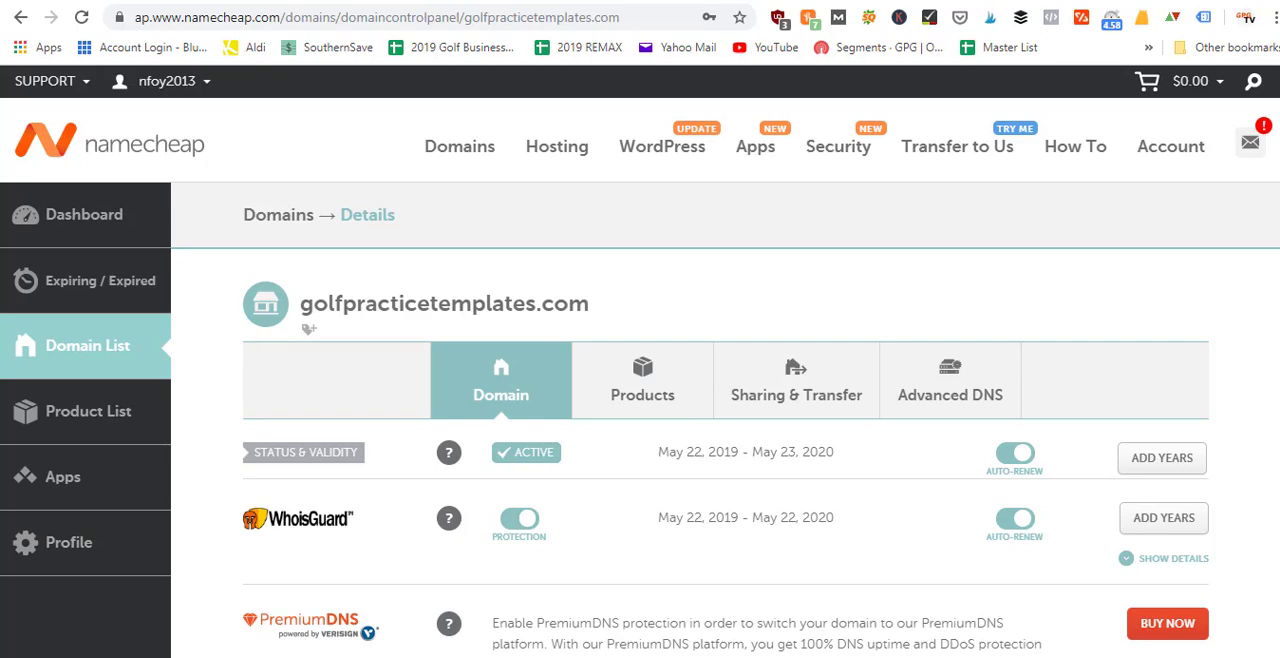
{"action": "scroll", "scroll_direction": "down", "scroll_amount": 3}
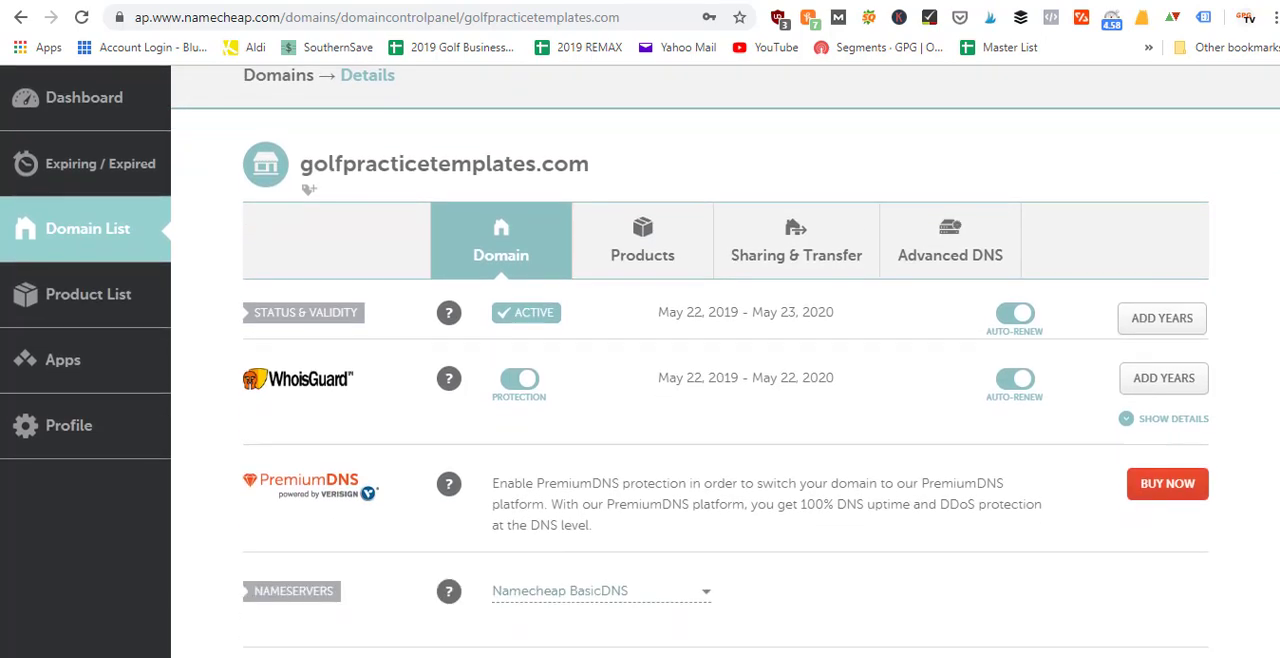
{"action": "scroll", "scroll_direction": "down", "scroll_amount": 3}
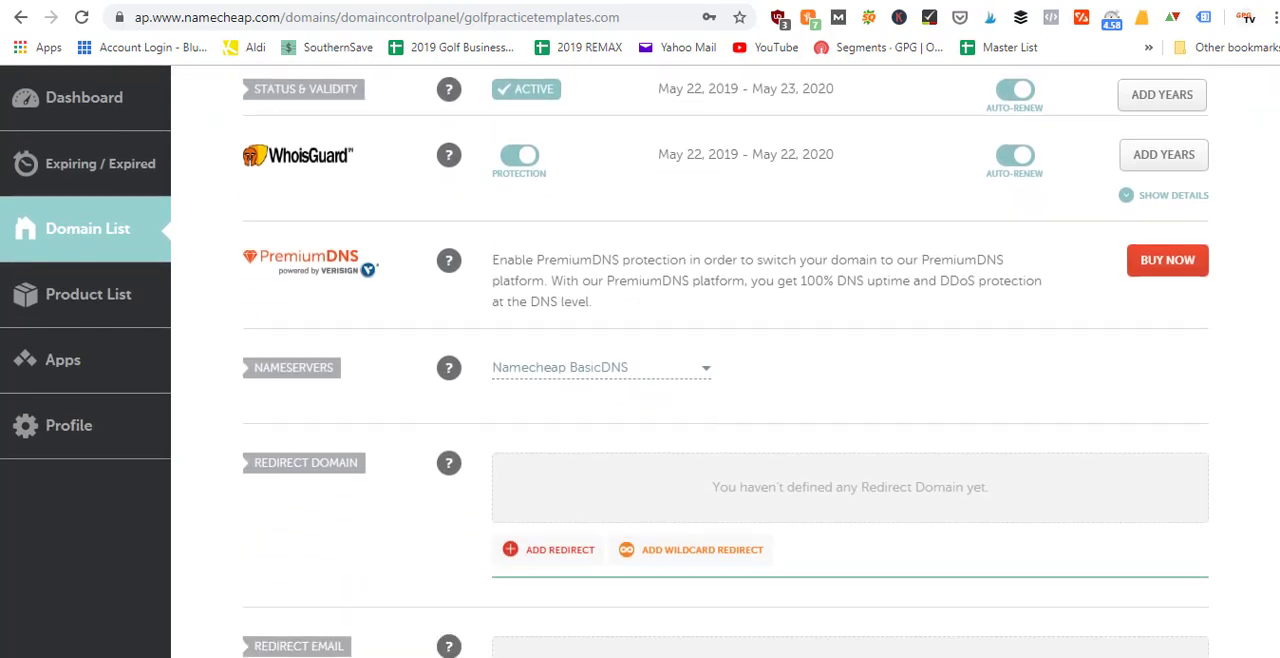
{"action": "scroll", "scroll_direction": "down", "scroll_amount": 3}
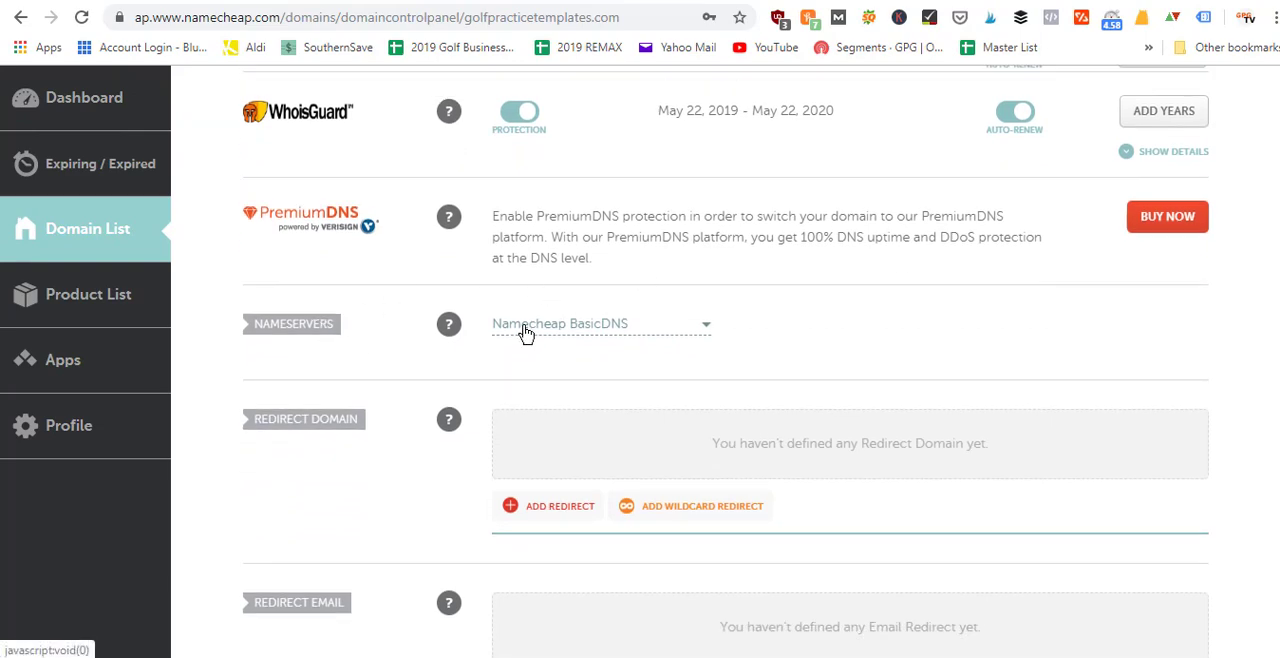
{"action": "mouse_move", "coordinate": [636, 338]}
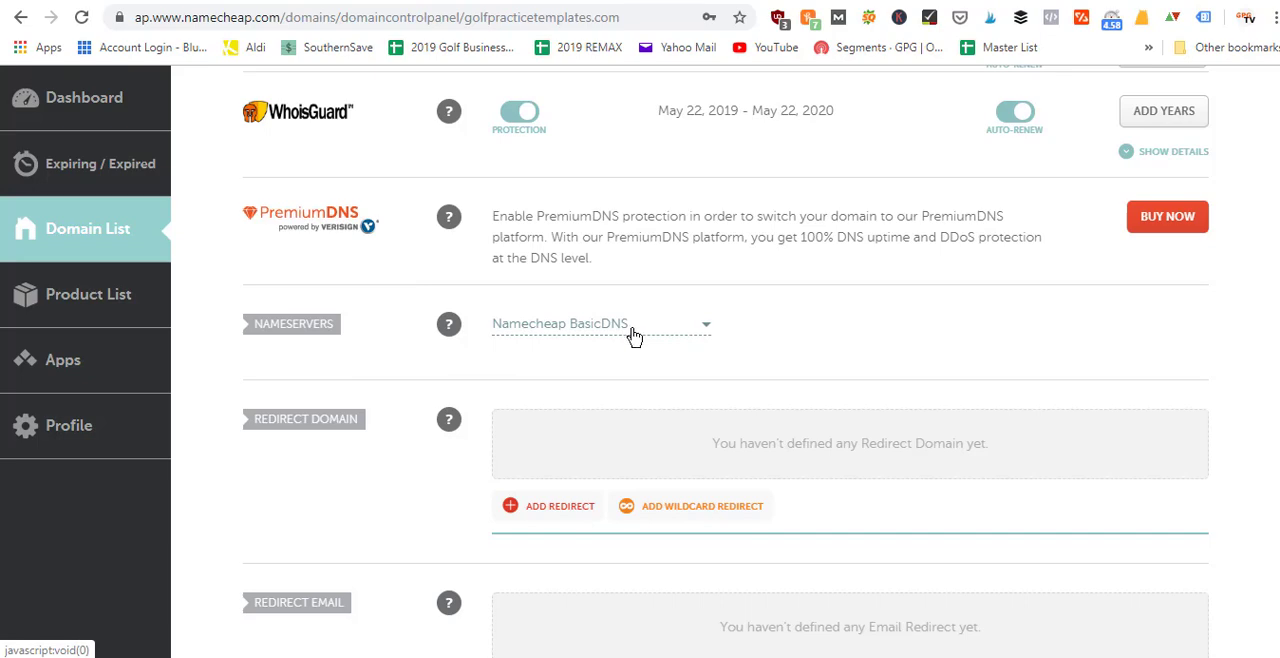
{"action": "mouse_move", "coordinate": [584, 332]}
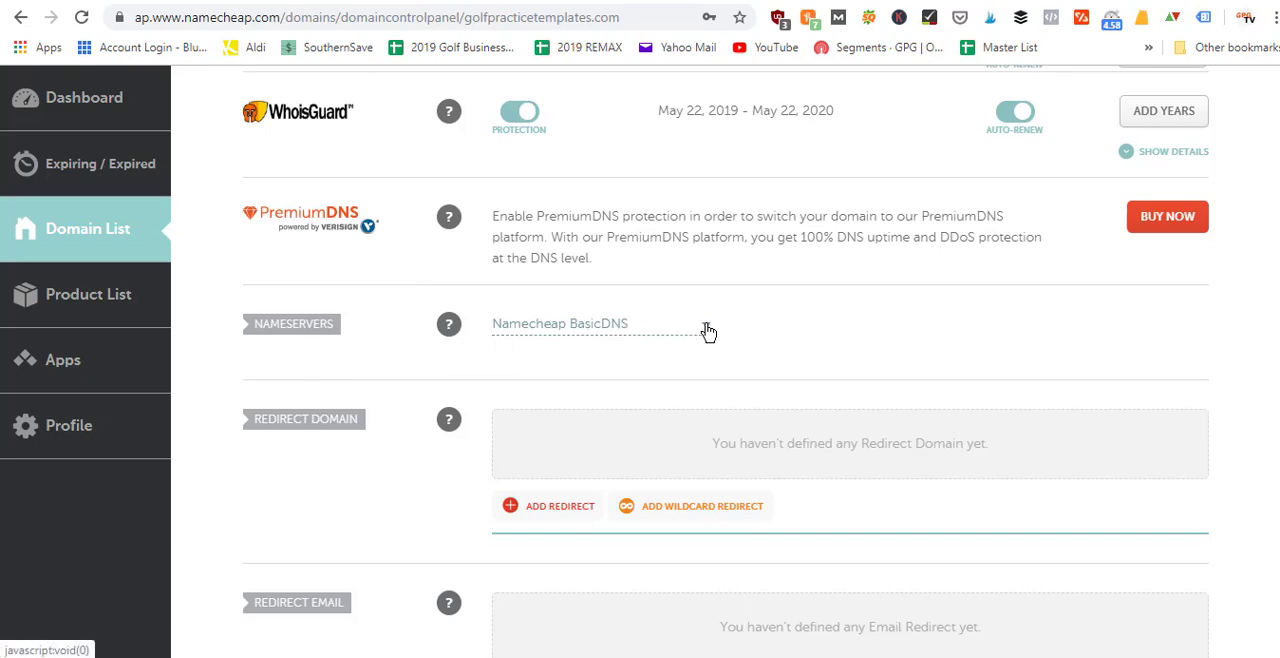
Step: Change golfpracticetemplates.com's nameservers setting from Namecheap BasicDNS to Custom DNS
{"action": "left_click", "coordinate": [600, 324]}
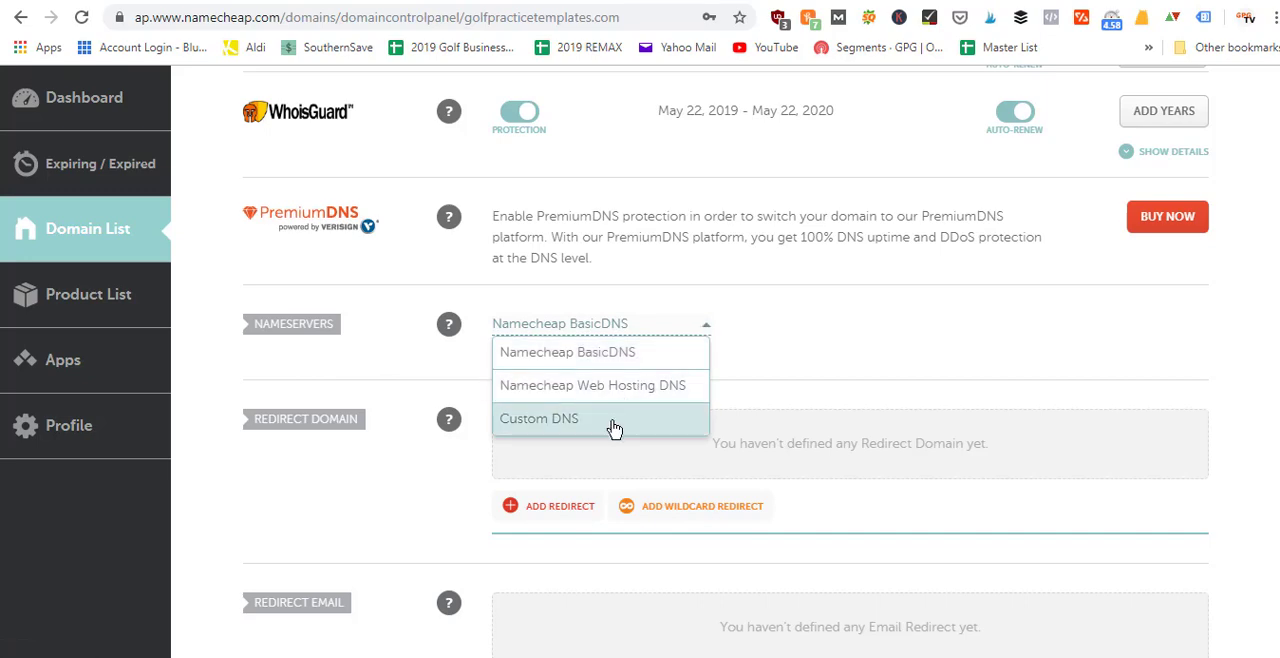
{"action": "left_click", "coordinate": [540, 418]}
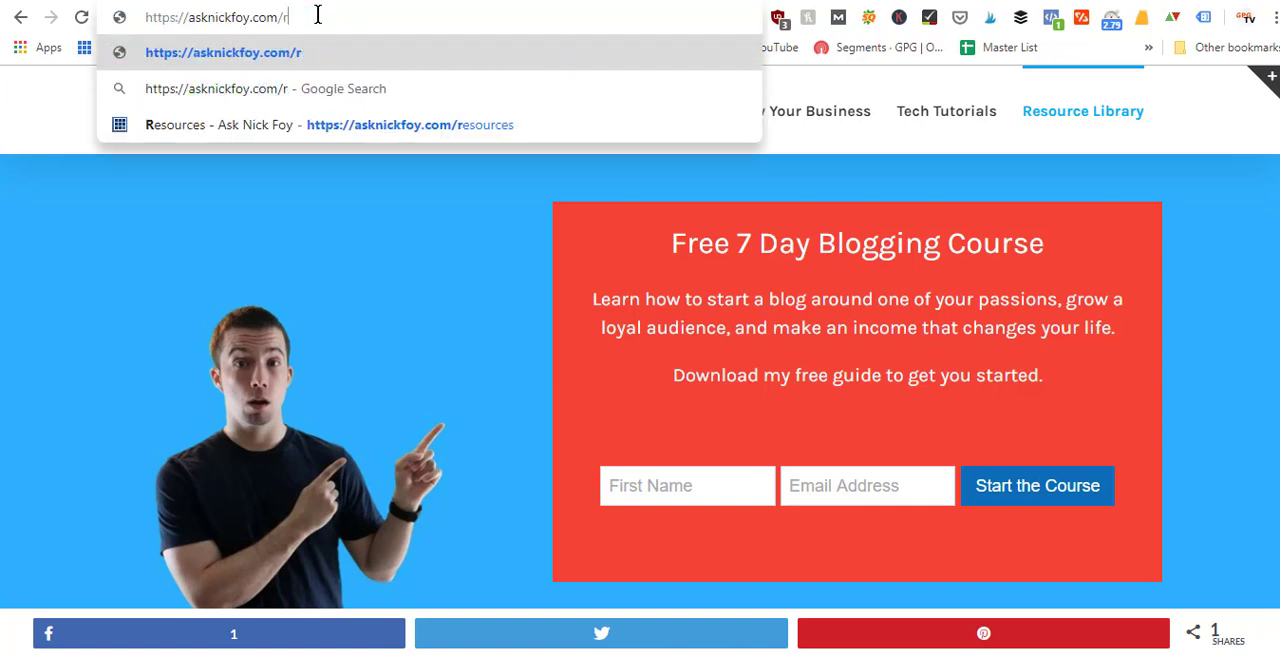
Step: Go to asknickfoy.com/siteground, landing on SiteGround's Web Hosting Platform homepage
{"action": "type", "text": "siteground"}
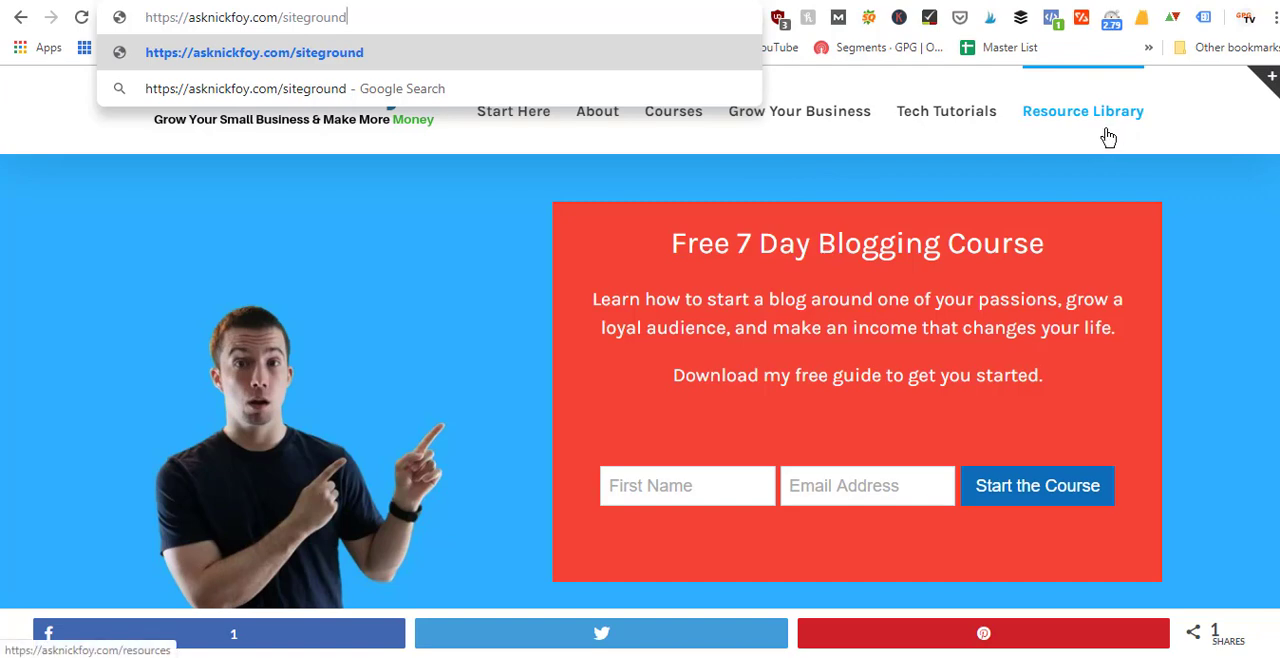
{"action": "mouse_move", "coordinate": [1092, 136]}
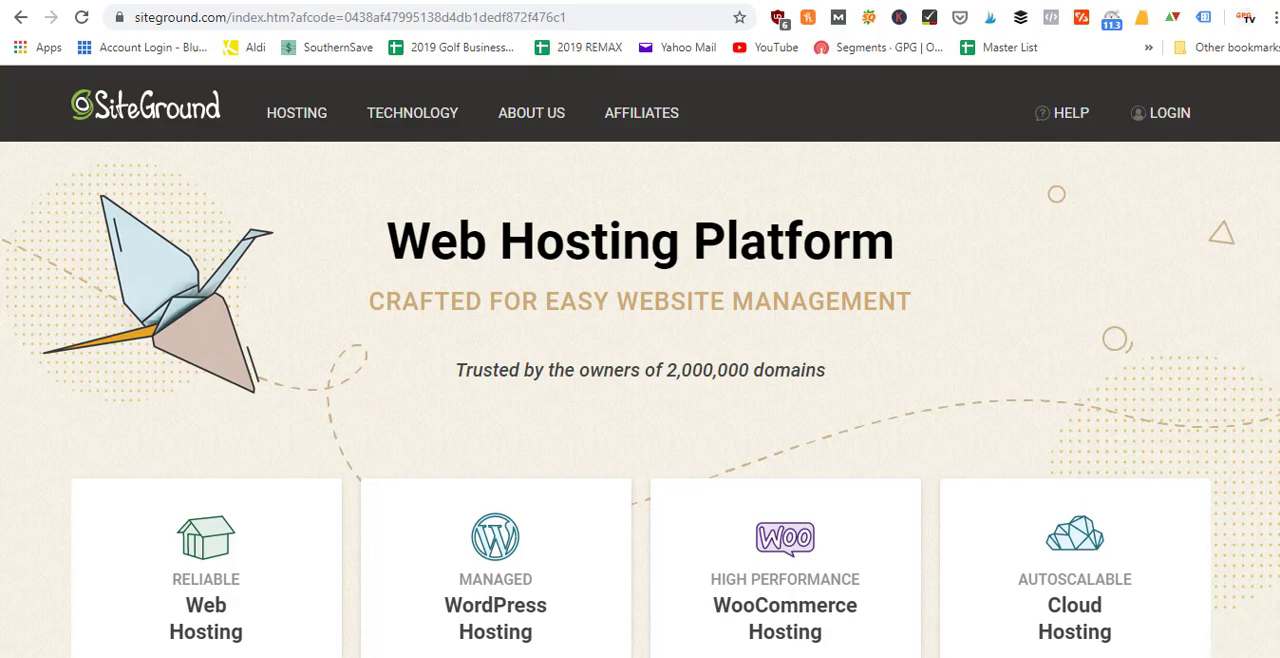
{"action": "scroll", "scroll_direction": "down", "scroll_amount": 3}
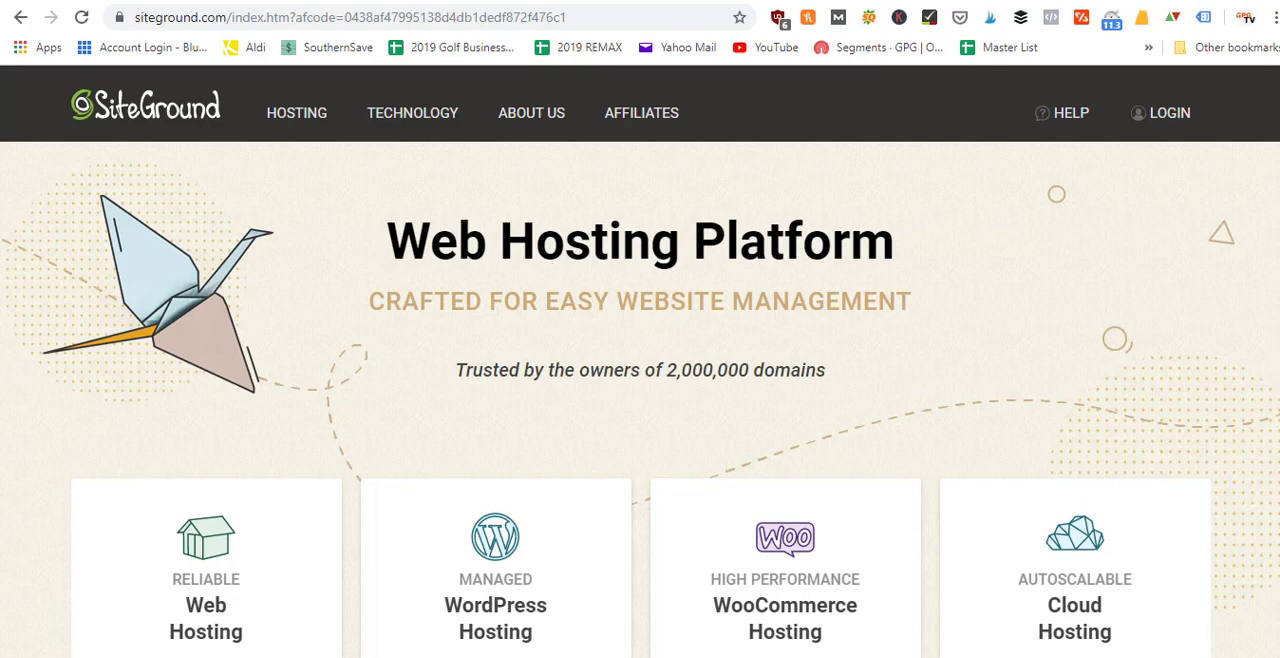
{"action": "scroll", "scroll_direction": "down", "scroll_amount": 3}
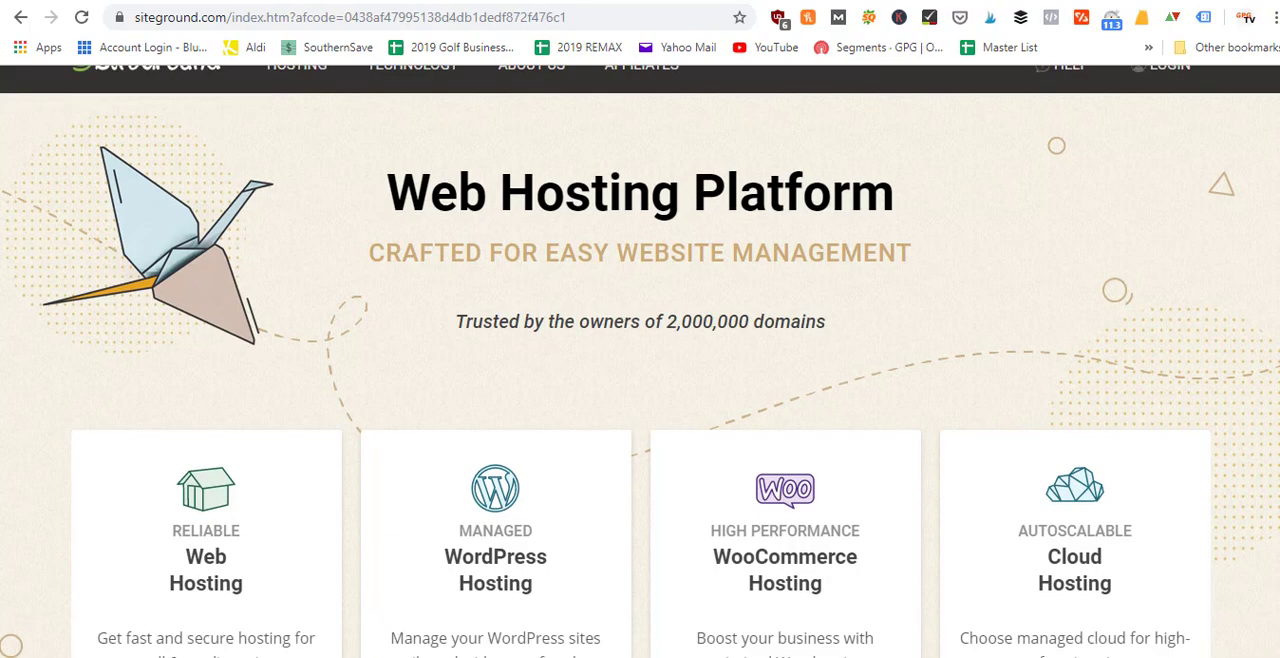
{"action": "scroll", "scroll_direction": "down", "scroll_amount": 3}
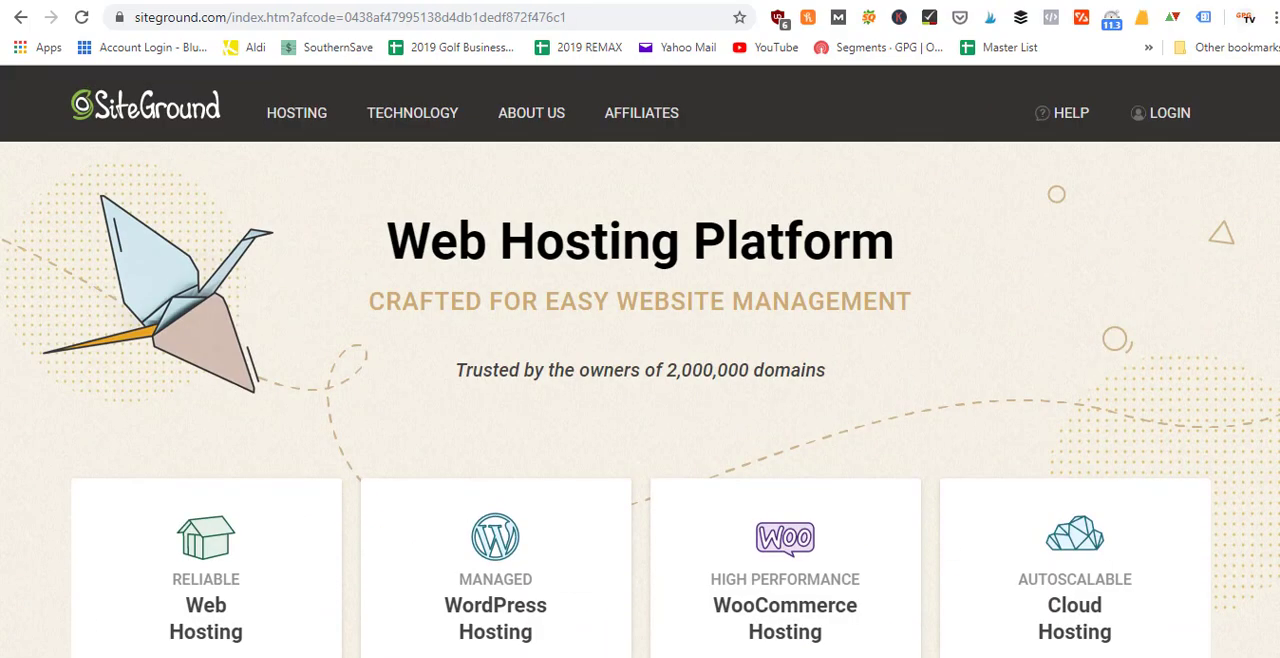
{"action": "mouse_move", "coordinate": [608, 340]}
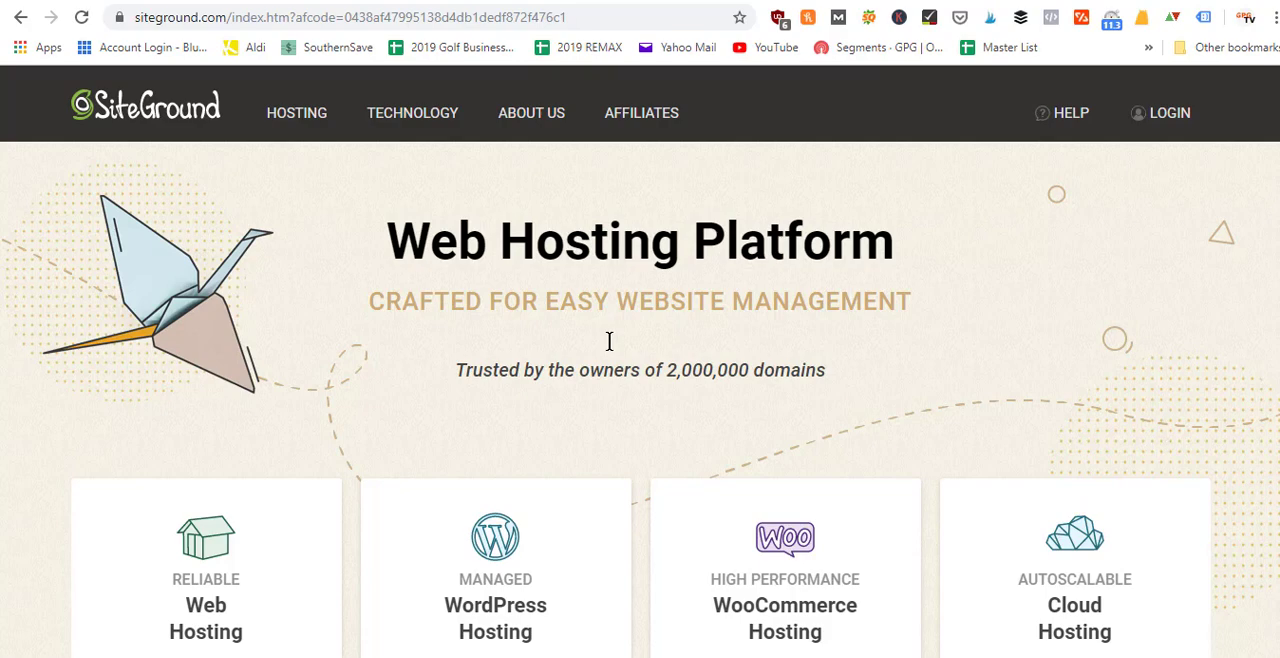
{"action": "mouse_move", "coordinate": [418, 336]}
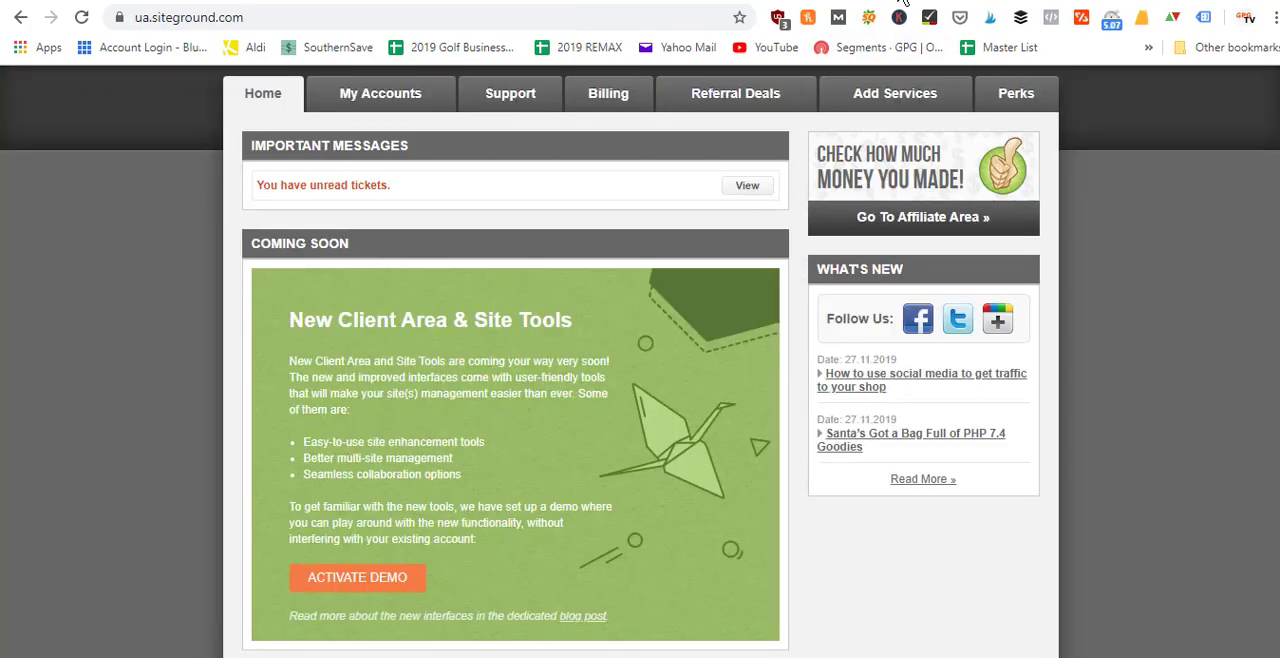
{"action": "mouse_move", "coordinate": [636, 208]}
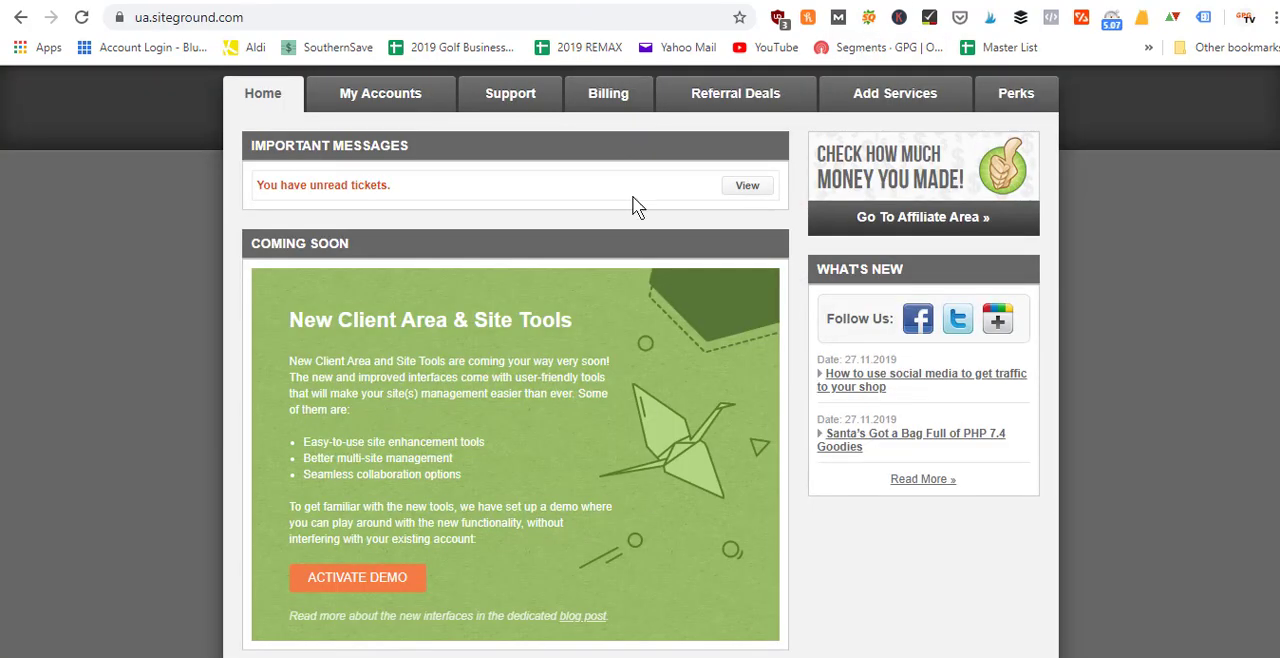
{"action": "mouse_move", "coordinate": [392, 108]}
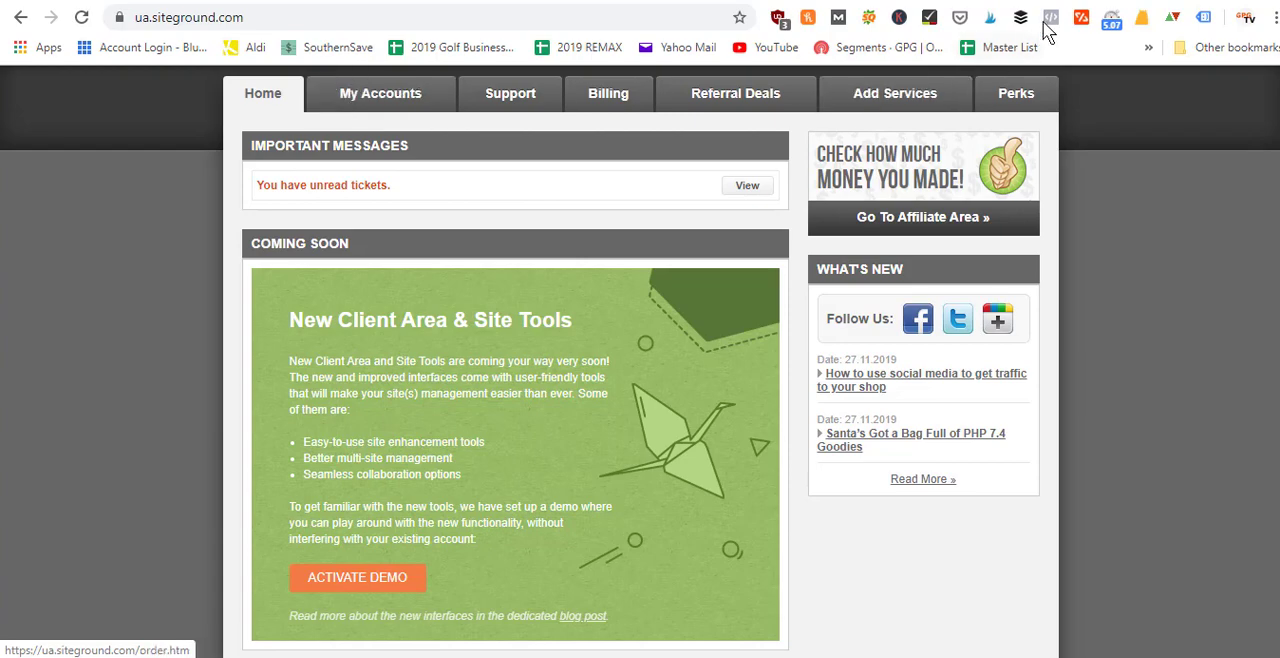
Step: Show the My Accounts page with the under30wealth.com GrowBig account's WordPress installations
{"action": "left_click", "coordinate": [380, 92]}
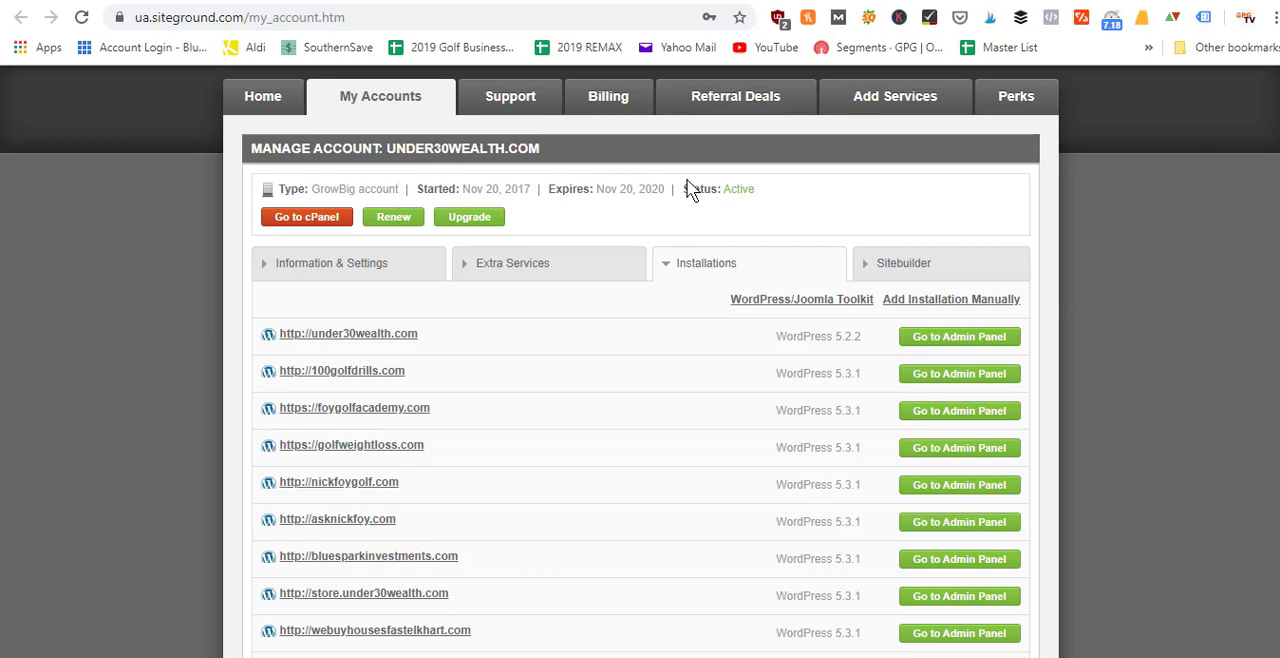
{"action": "mouse_move", "coordinate": [528, 276]}
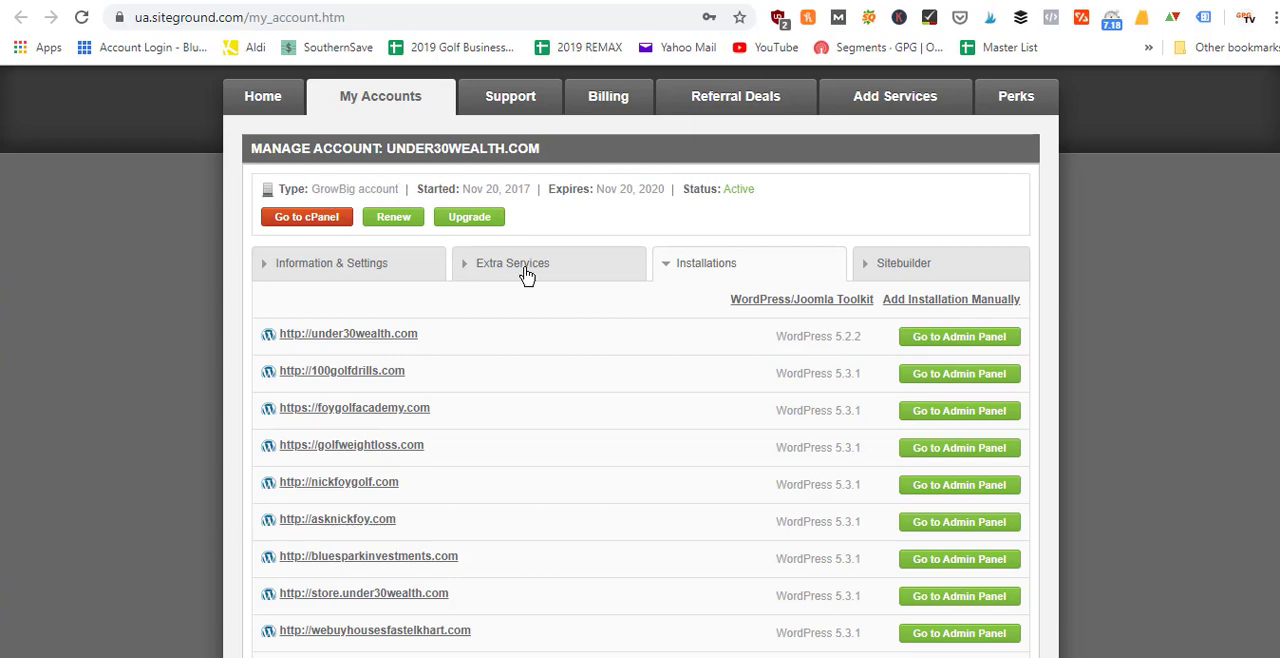
{"action": "mouse_move", "coordinate": [524, 580]}
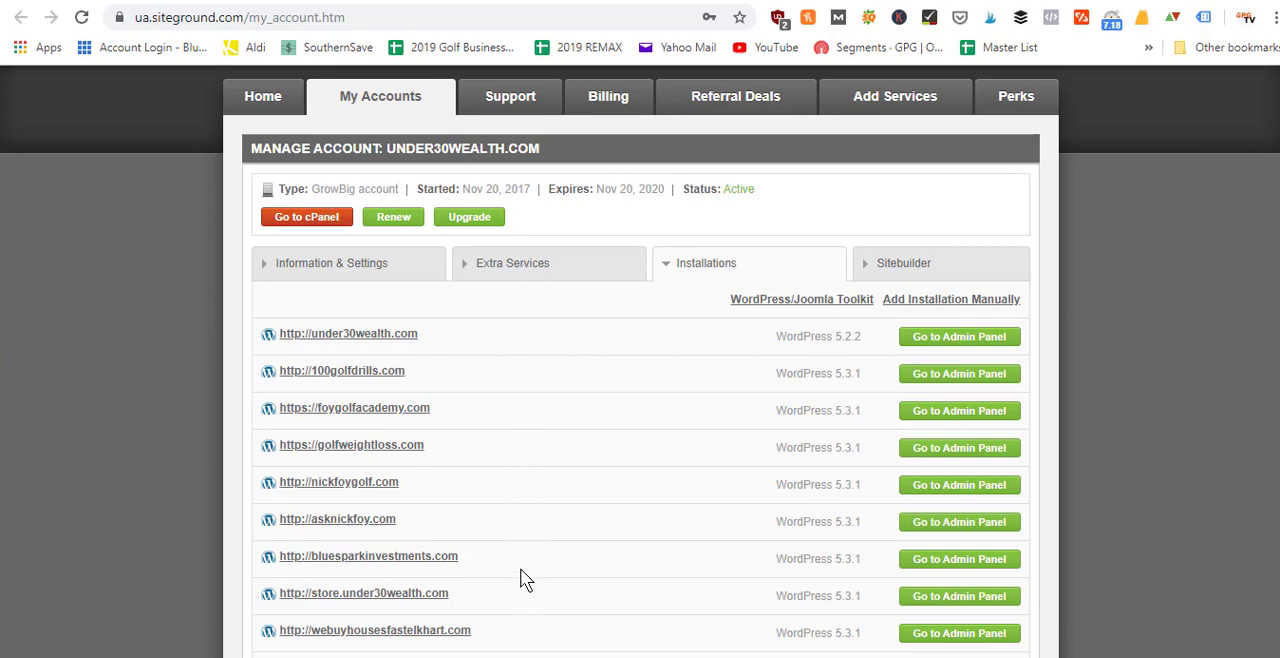
{"action": "mouse_move", "coordinate": [808, 338]}
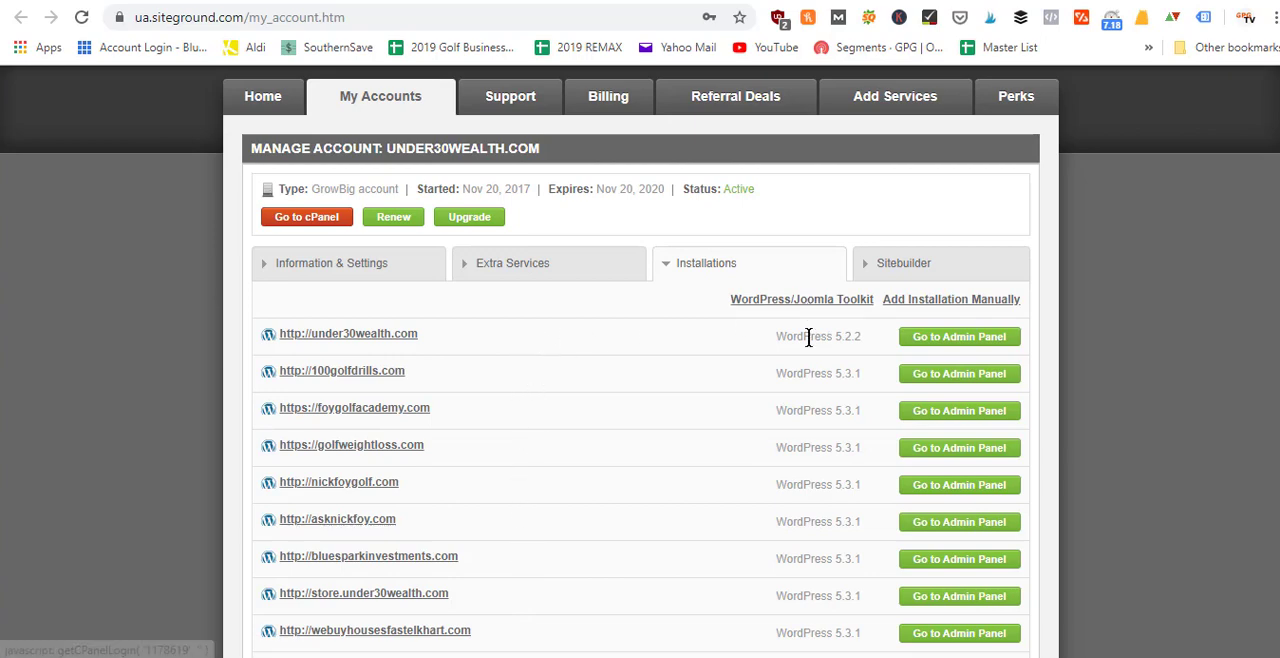
{"action": "mouse_move", "coordinate": [802, 636]}
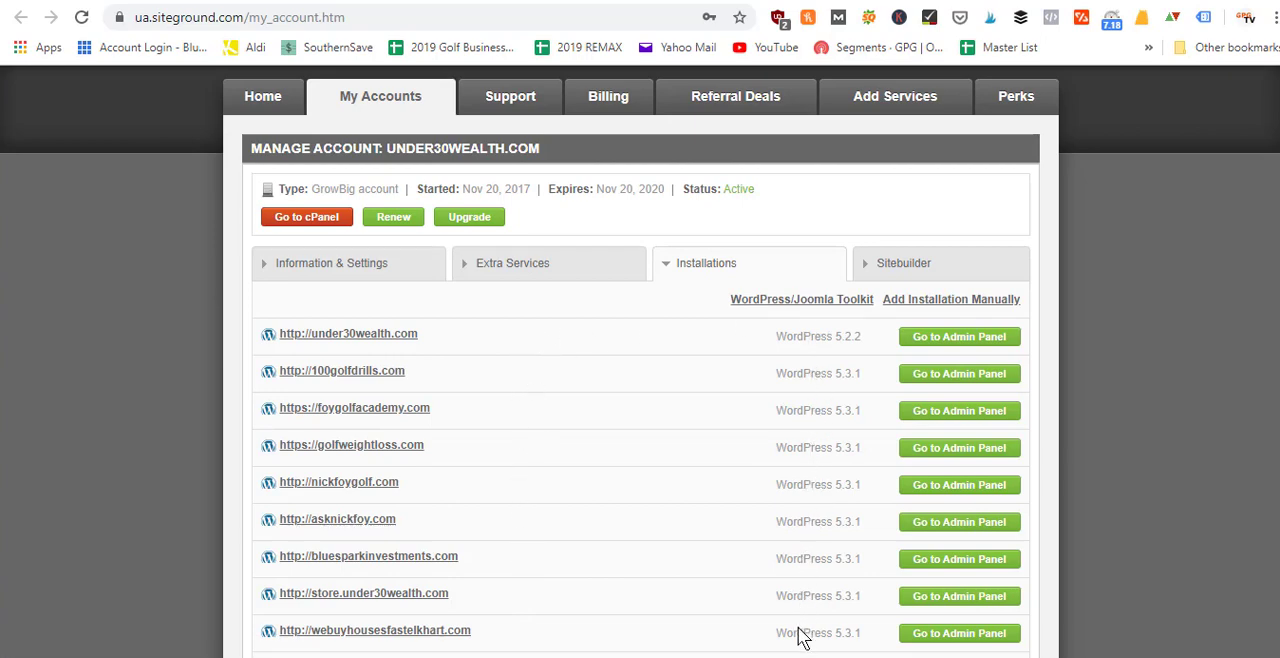
{"action": "mouse_move", "coordinate": [818, 388]}
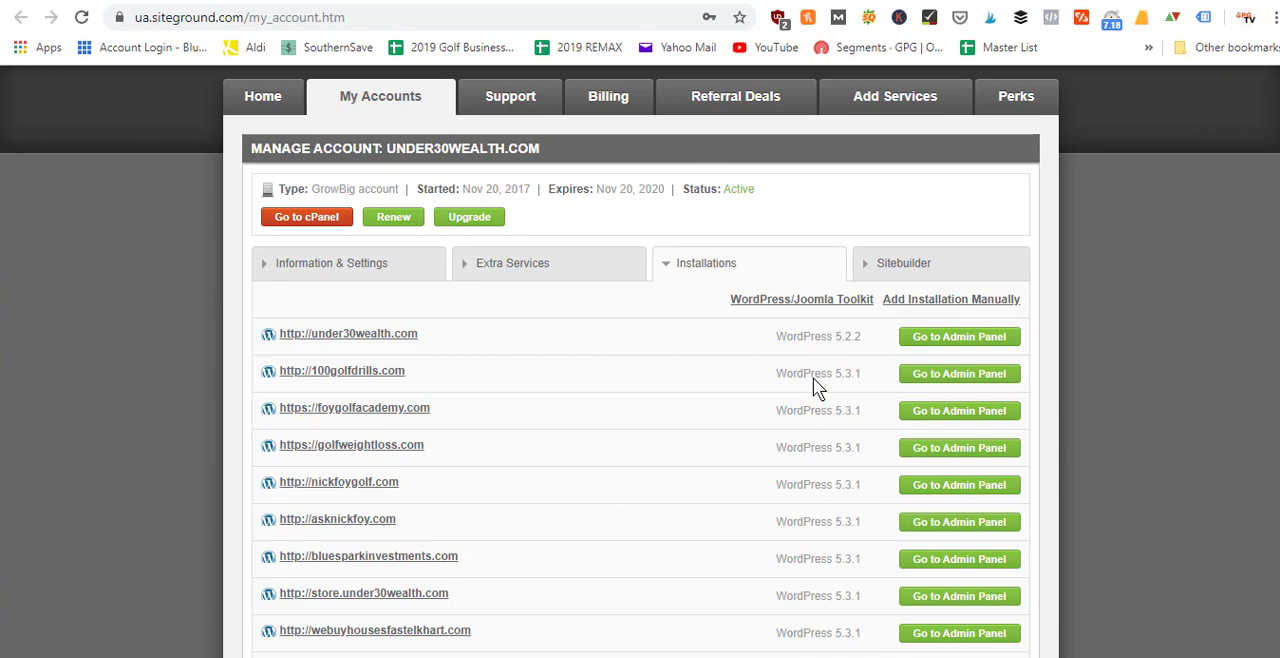
{"action": "mouse_move", "coordinate": [616, 348]}
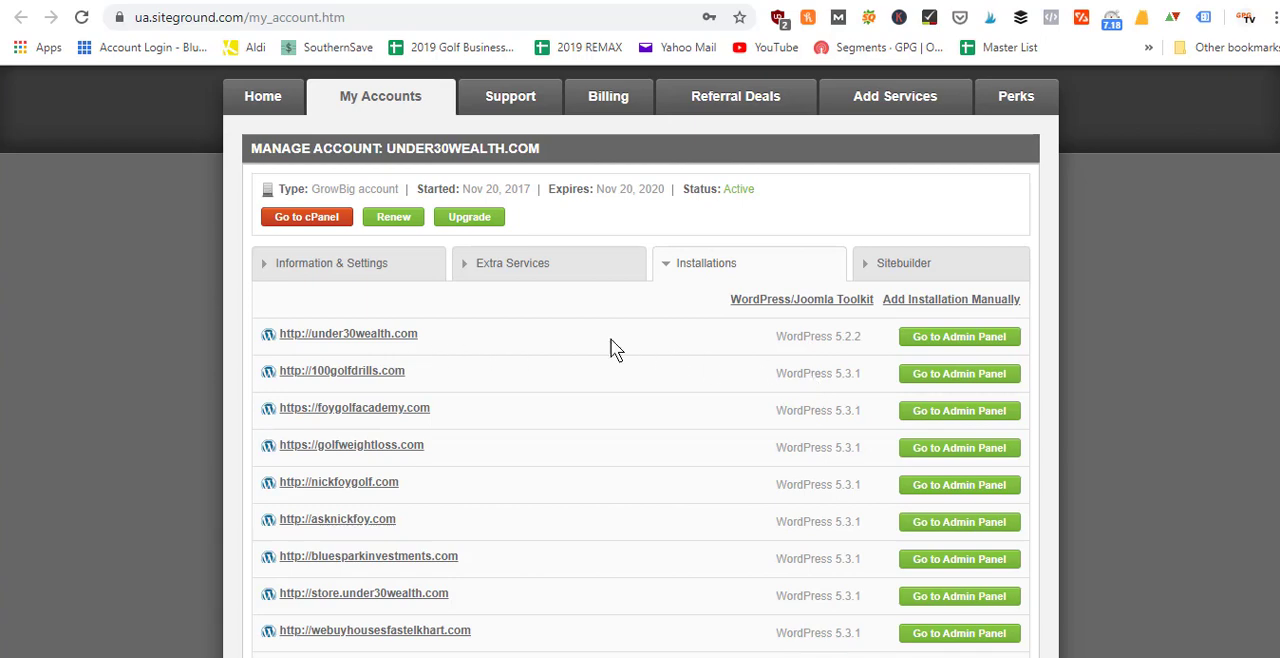
{"action": "mouse_move", "coordinate": [856, 356]}
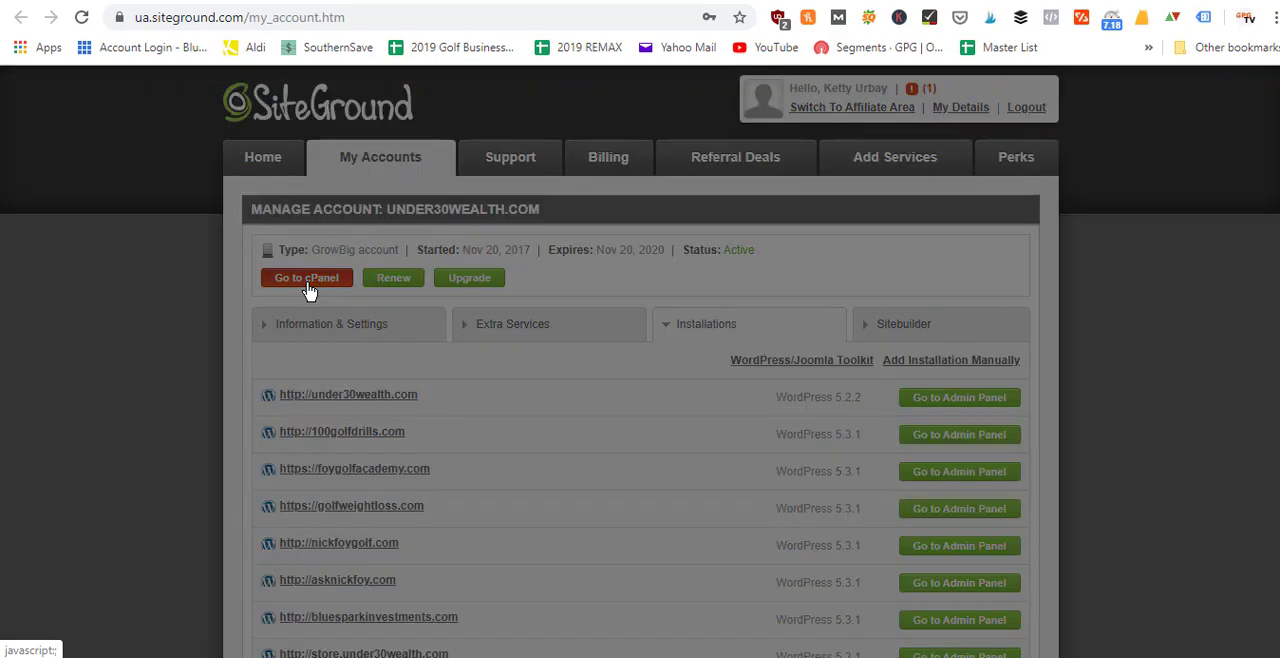
Step: Enter the under30wealth.com account's cPanel, where name servers ns1/ns2.us43.siteground.us appear
{"action": "left_click", "coordinate": [306, 276]}
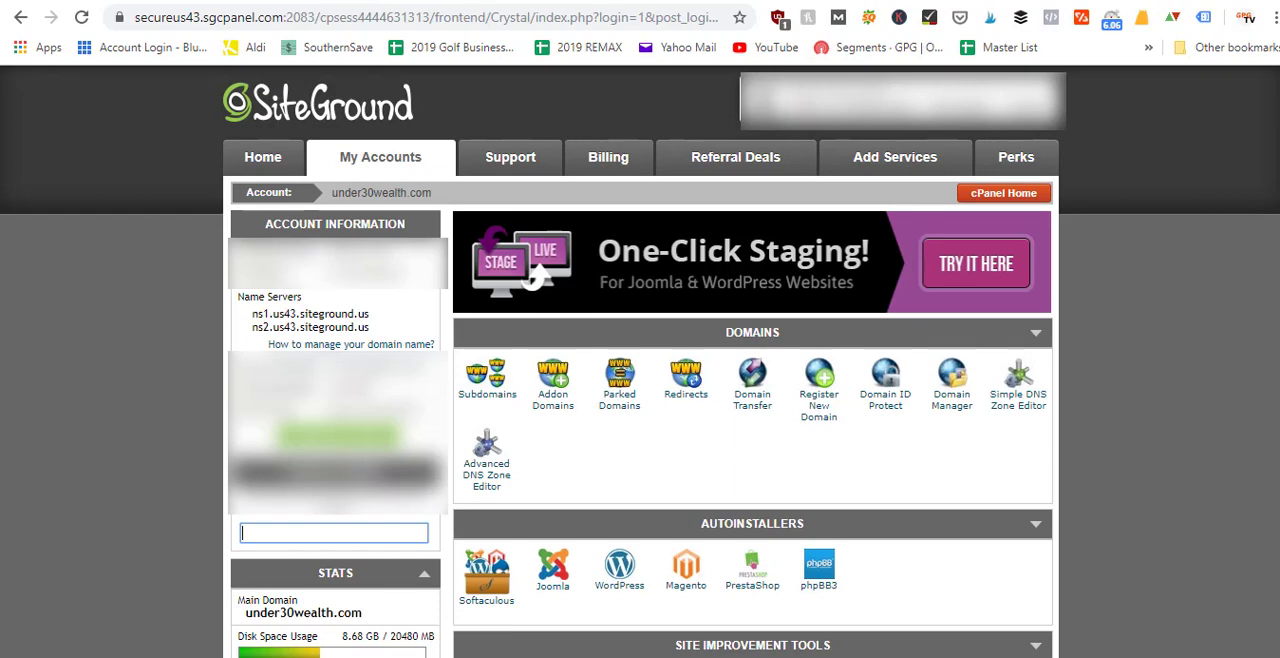
{"action": "mouse_move", "coordinate": [396, 318]}
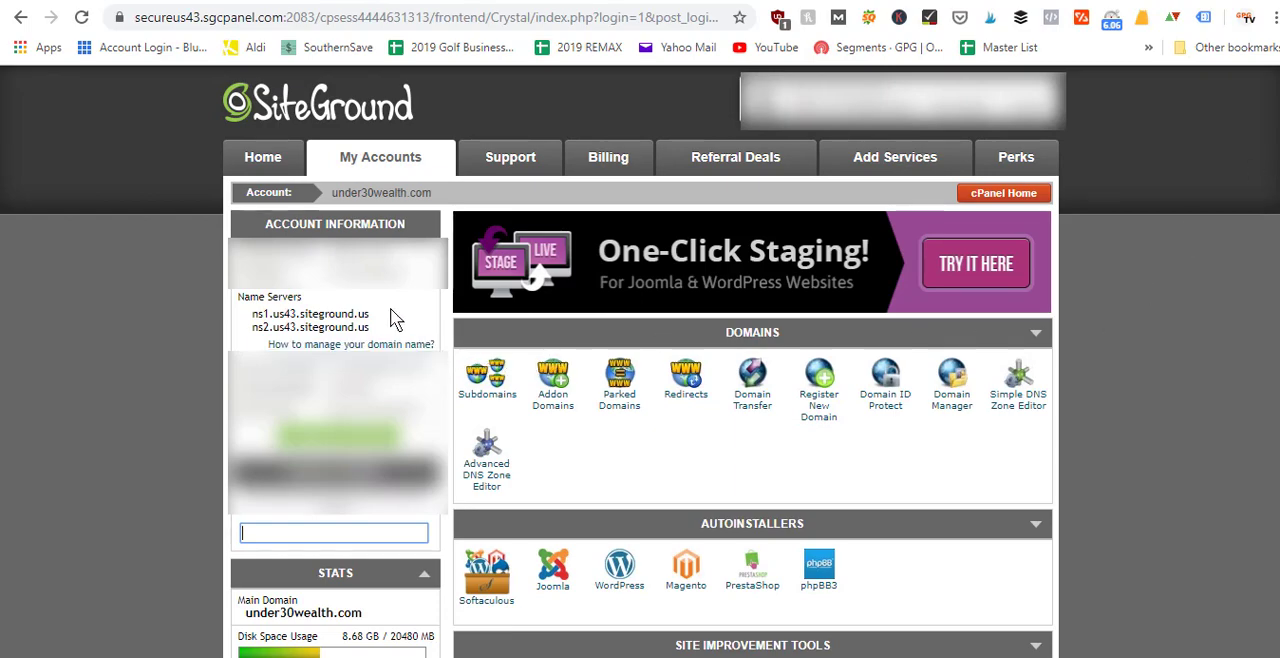
{"action": "mouse_move", "coordinate": [310, 308]}
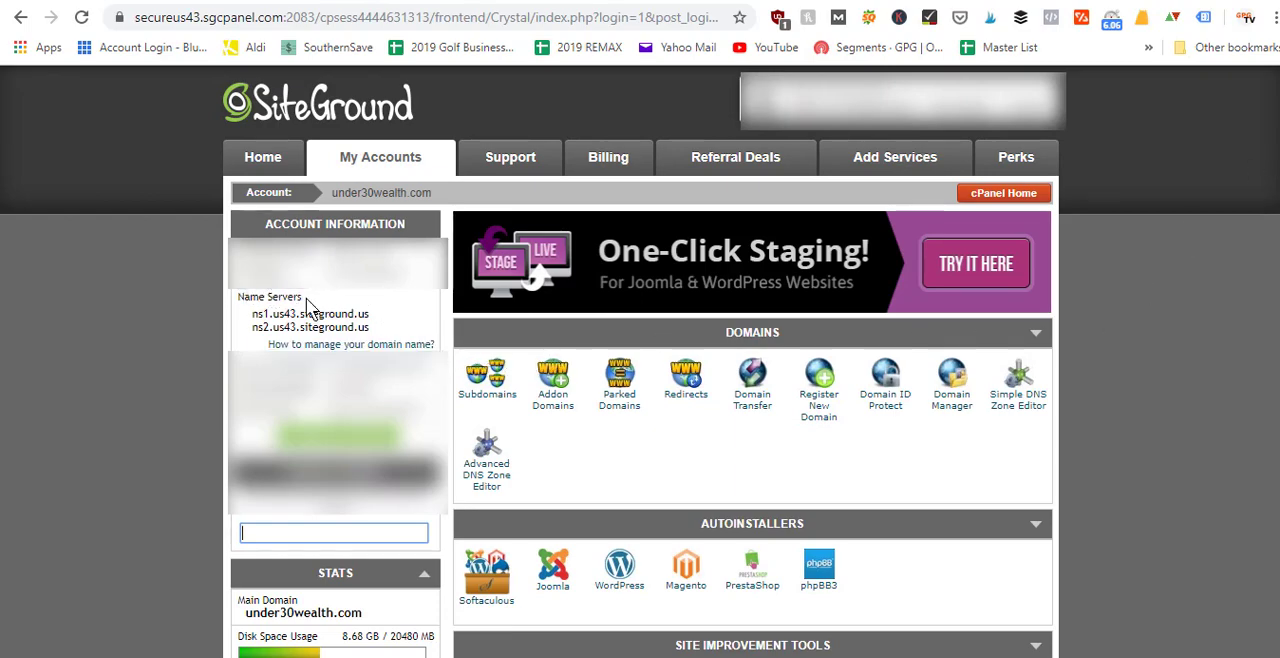
{"action": "mouse_move", "coordinate": [252, 320]}
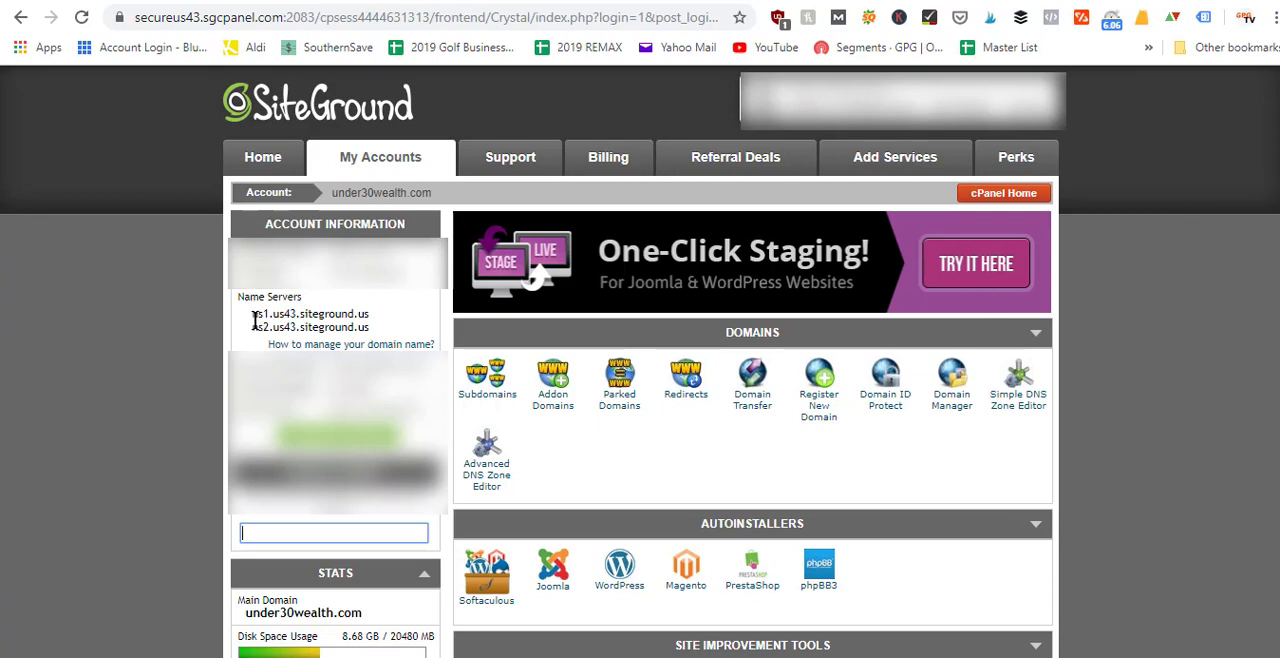
{"action": "mouse_move", "coordinate": [264, 330]}
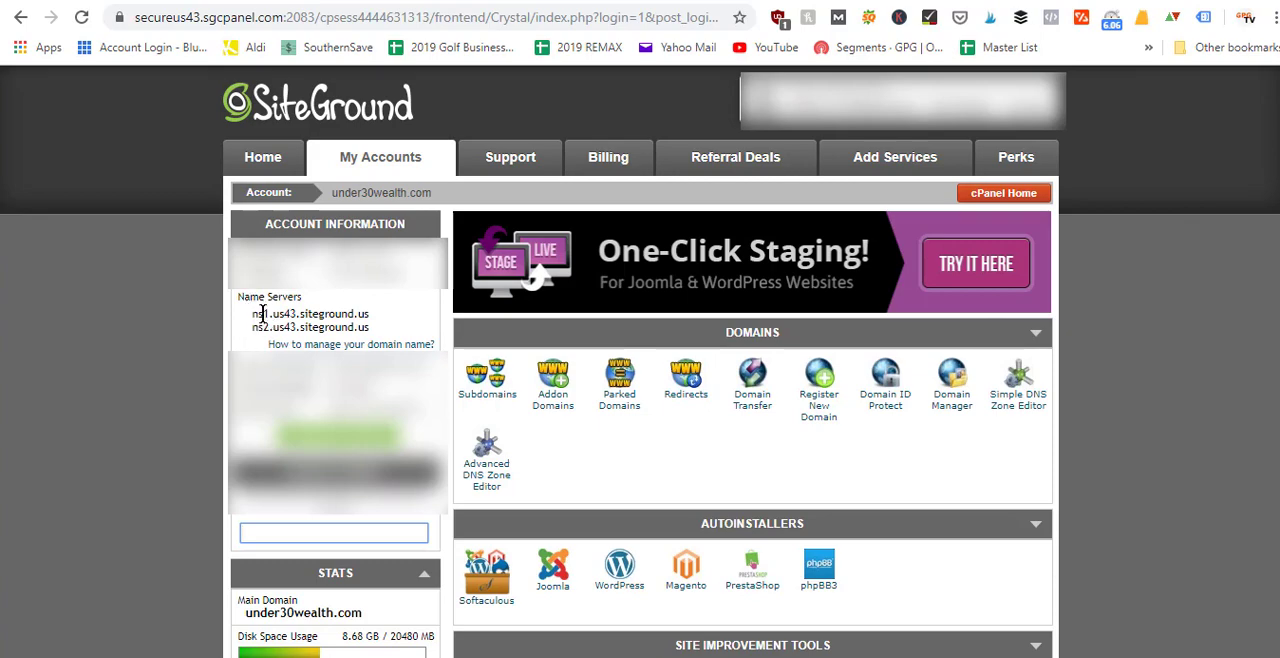
{"action": "mouse_move", "coordinate": [322, 196]}
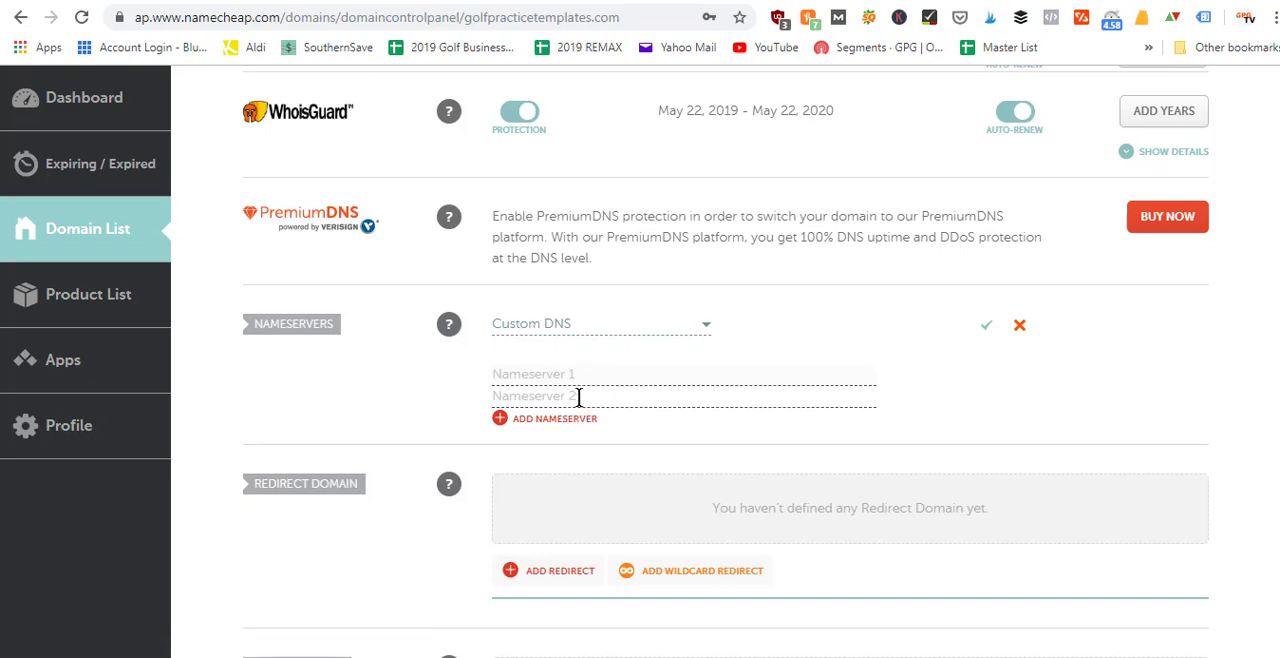
{"action": "mouse_move", "coordinate": [980, 352]}
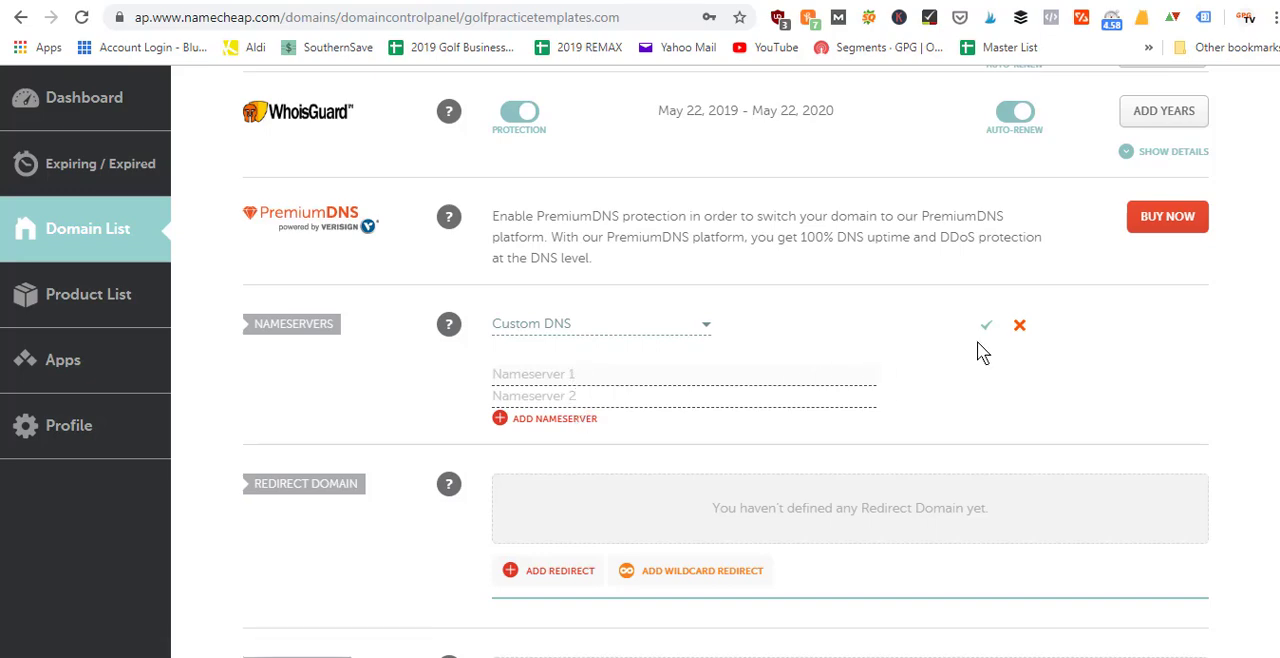
{"action": "mouse_move", "coordinate": [986, 324]}
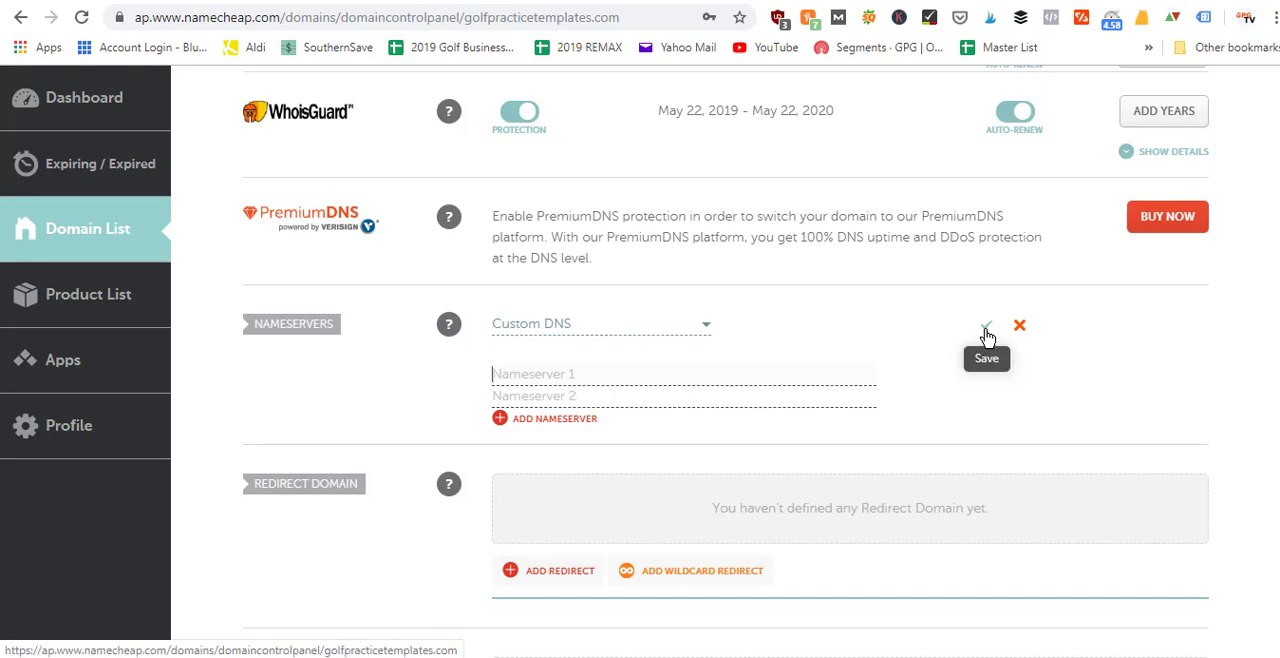
{"action": "mouse_move", "coordinate": [780, 366]}
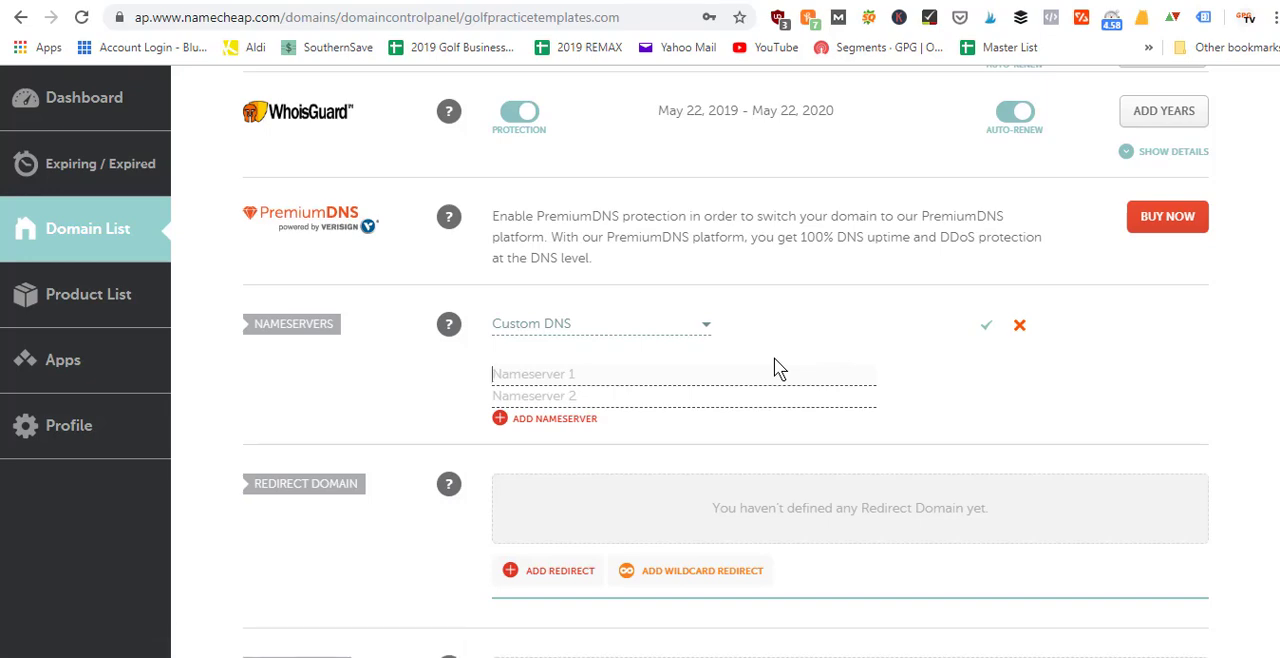
{"action": "mouse_move", "coordinate": [672, 368]}
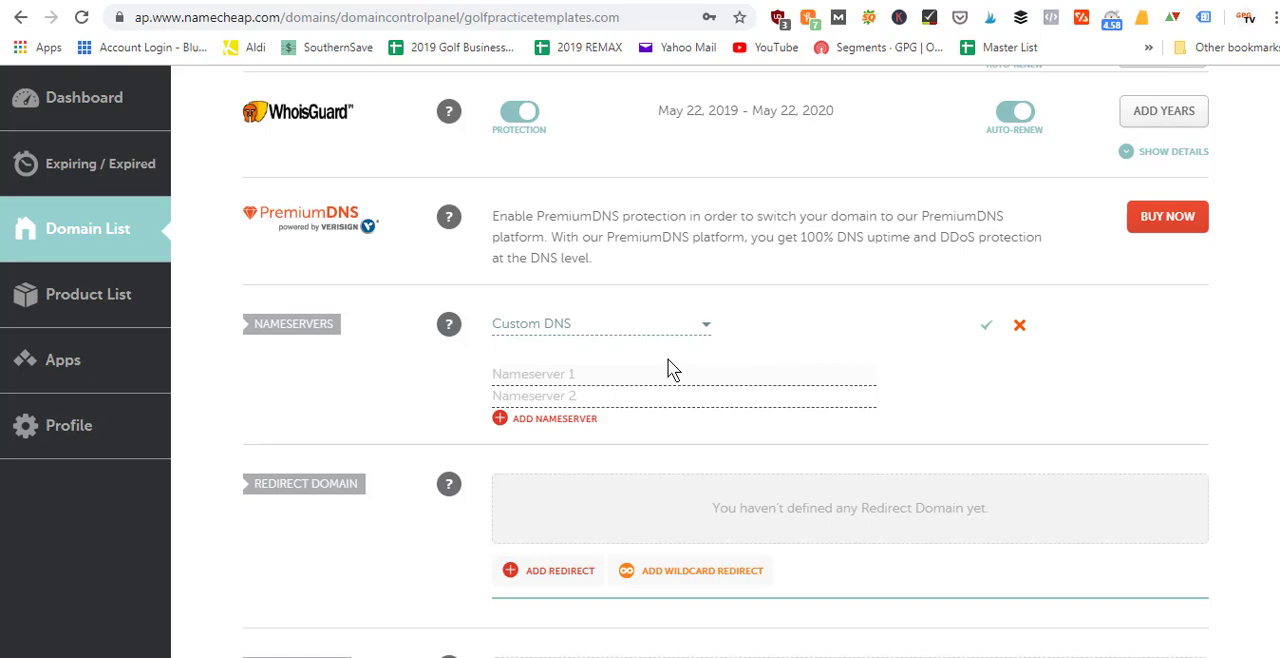
{"action": "mouse_move", "coordinate": [708, 282]}
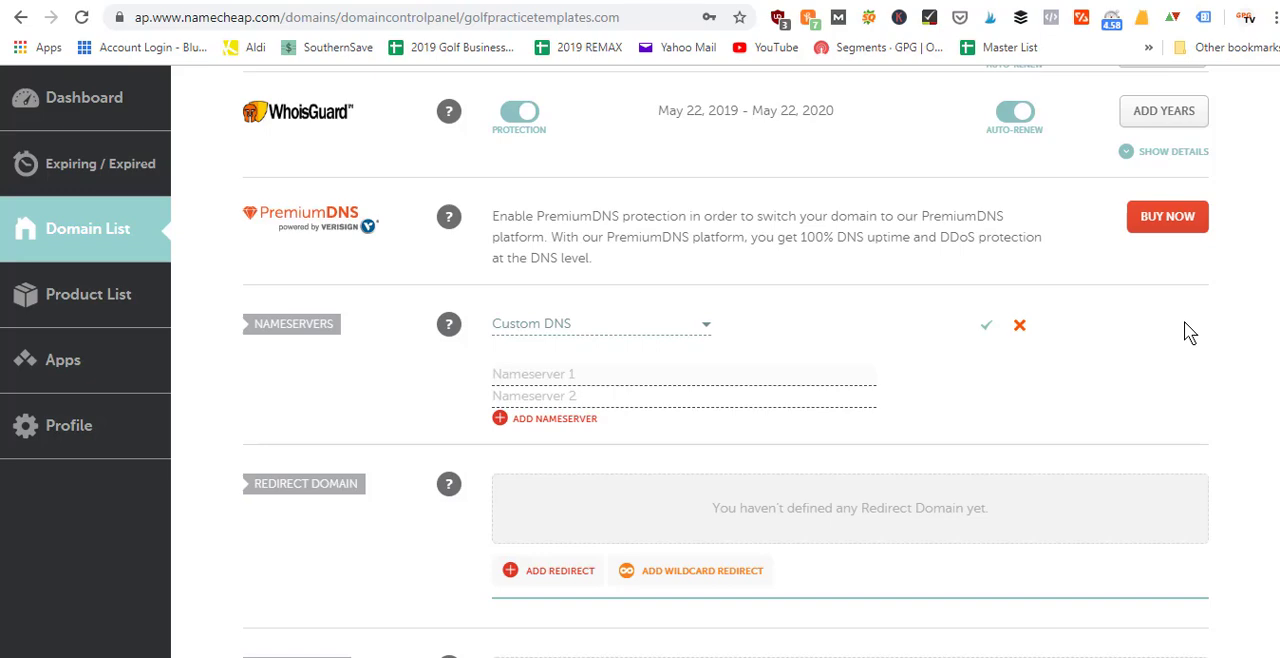
{"action": "mouse_move", "coordinate": [544, 328]}
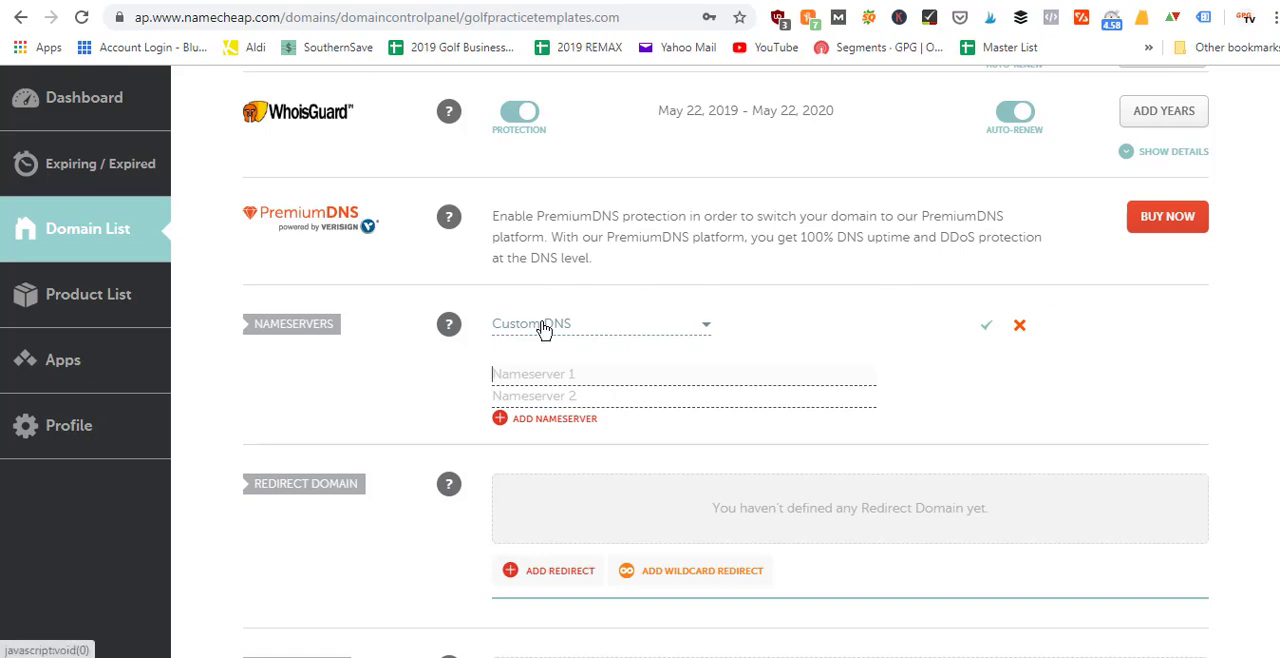